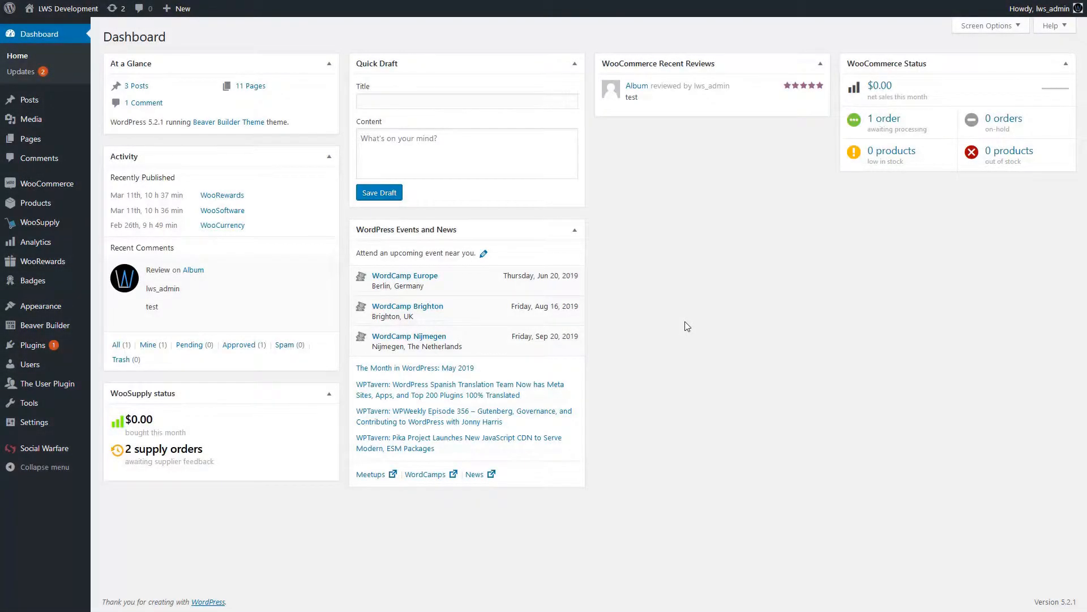
mouse_move(838, 427)
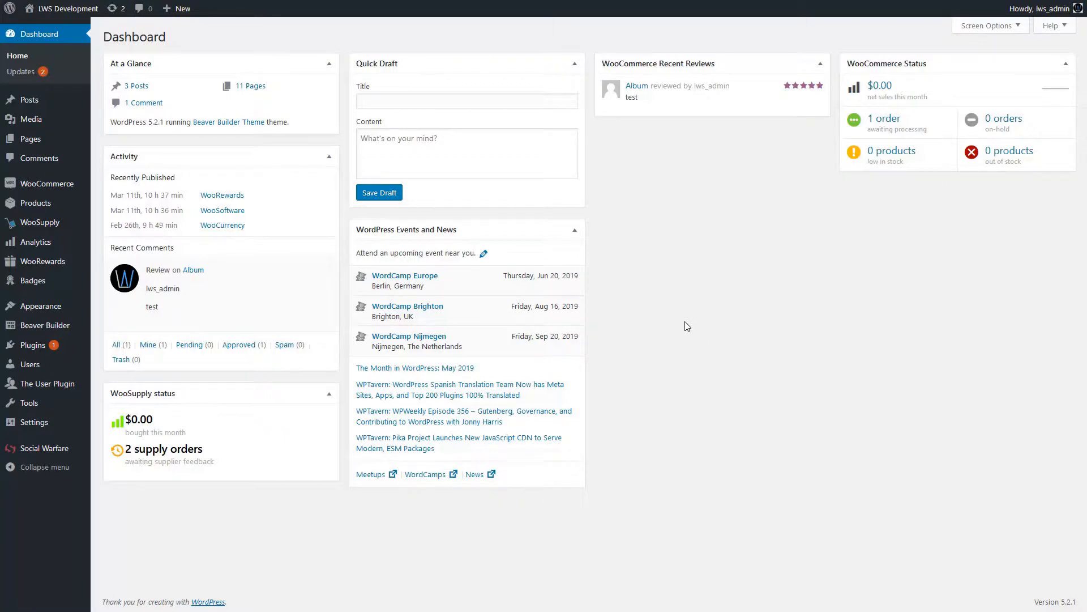
mouse_move(680, 327)
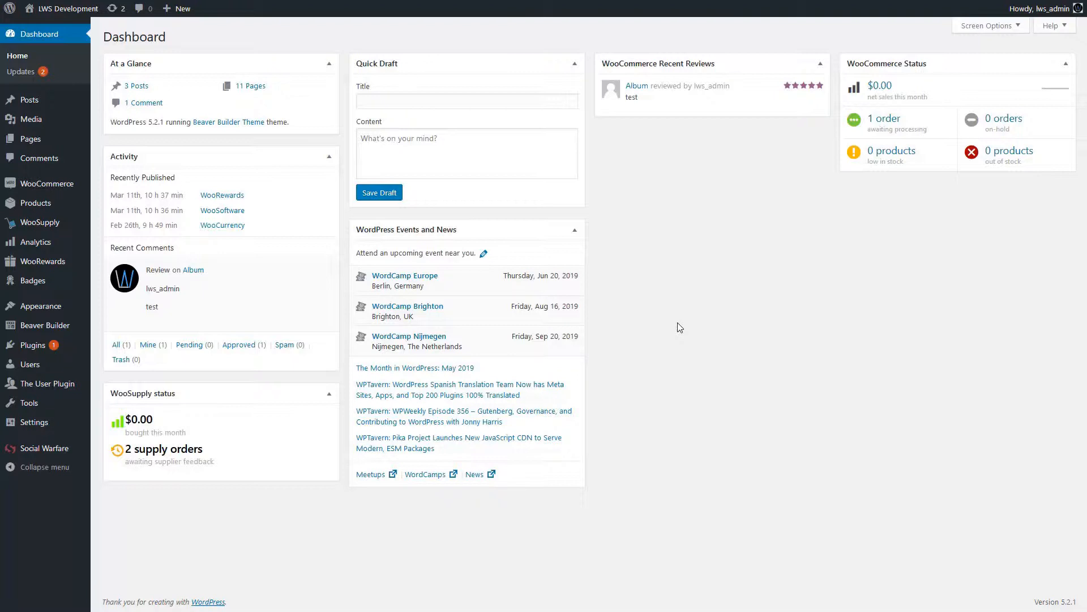
mouse_move(438, 345)
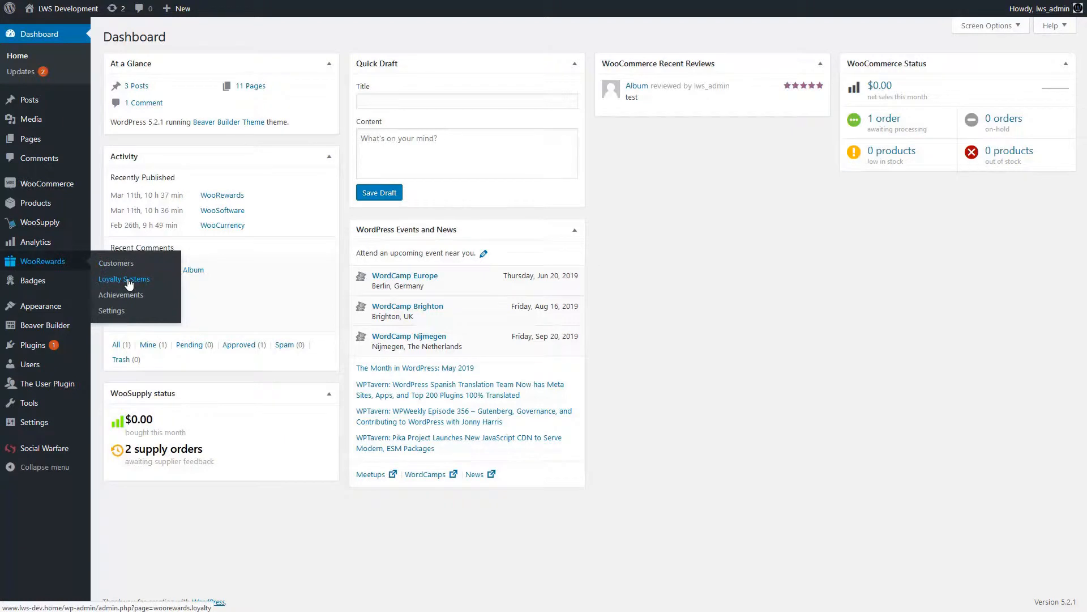
Step: Start a new loyalty system titled 'Levelling Loyalty' with Levelling behavior
click(123, 279)
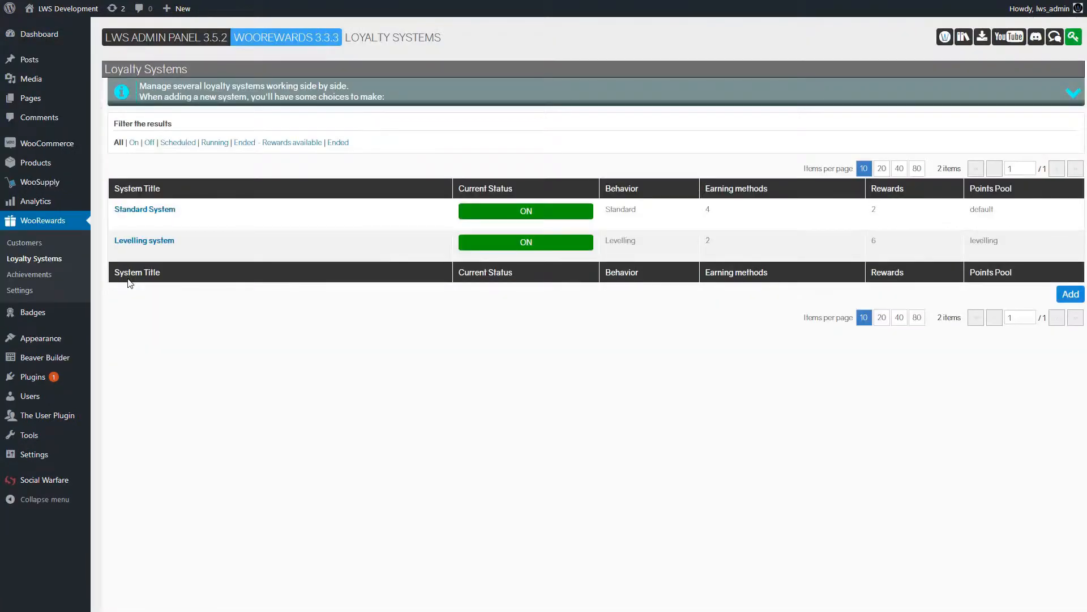
mouse_move(1070, 294)
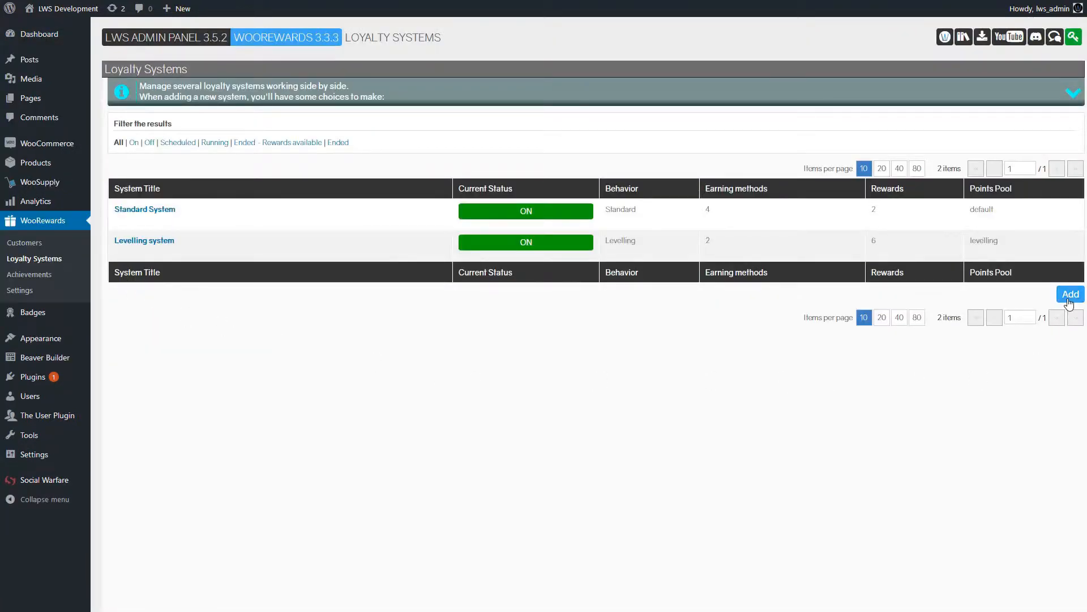
click(1070, 294)
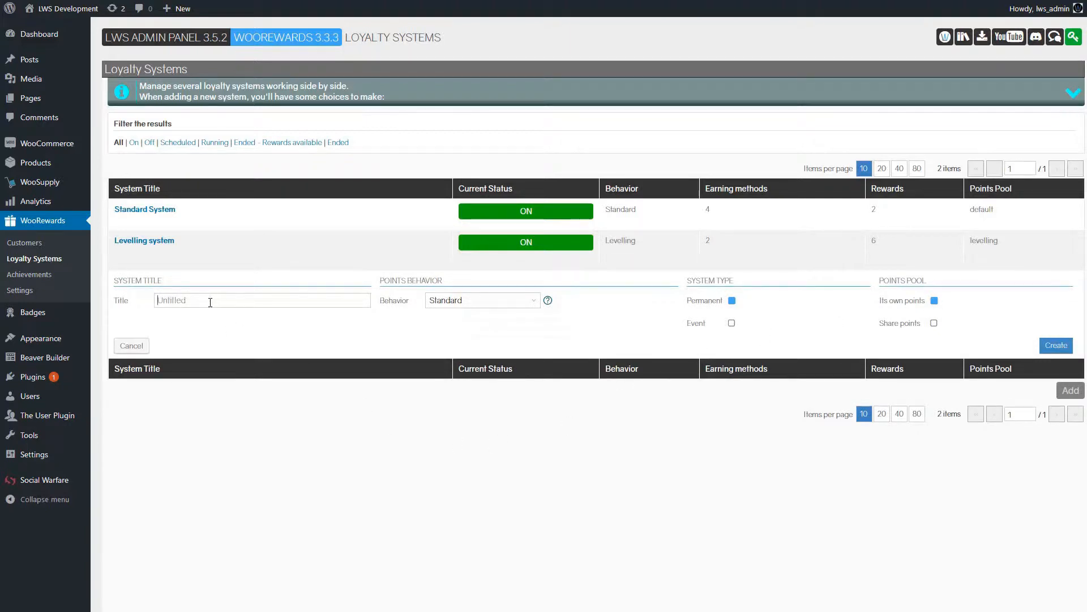
click(261, 300)
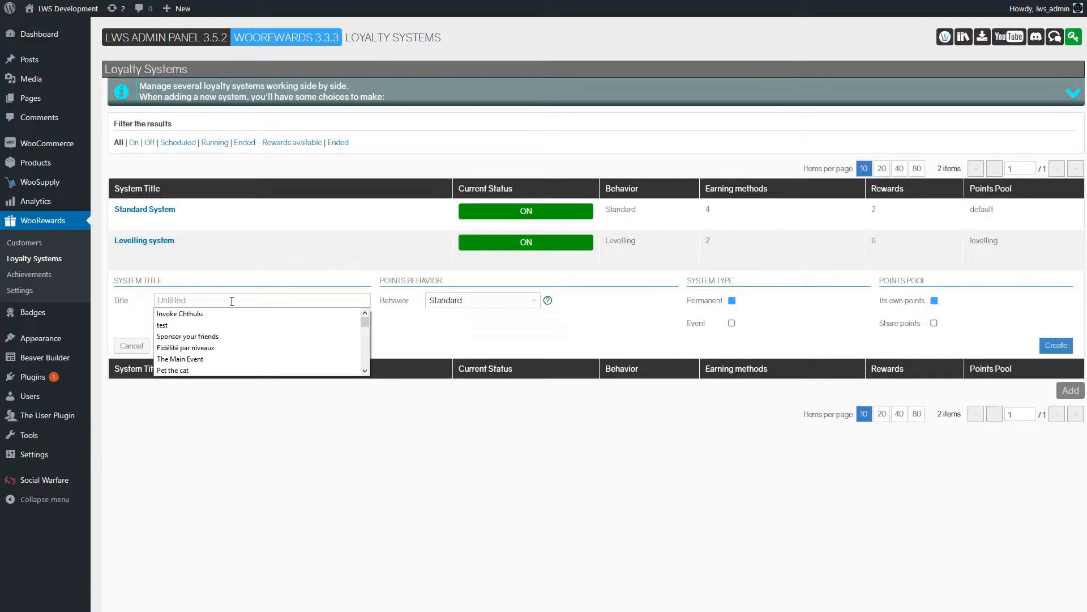
mouse_move(284, 299)
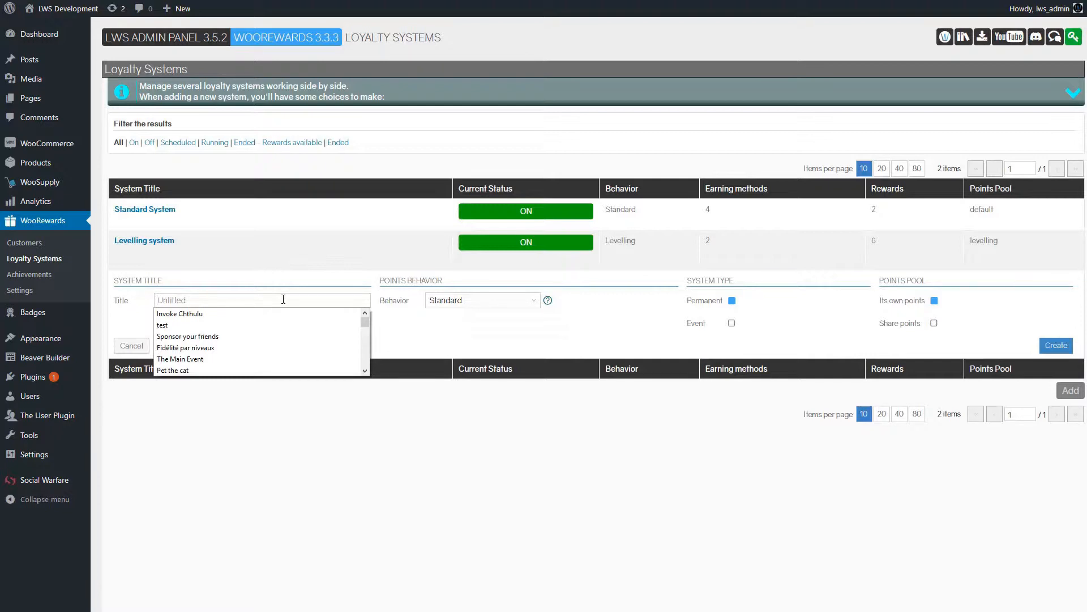
mouse_move(404, 324)
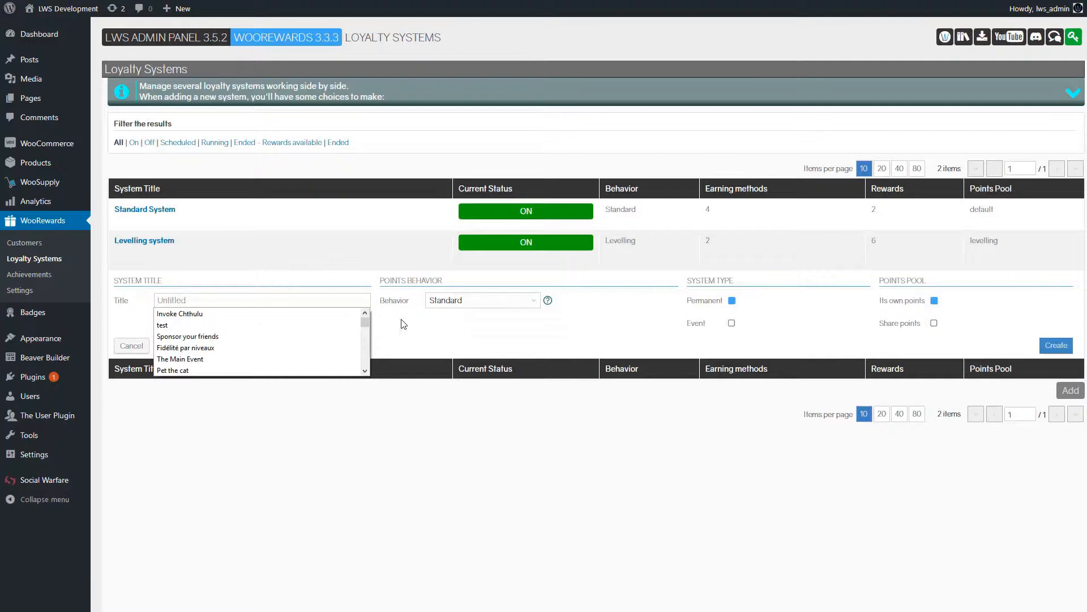
click(261, 299)
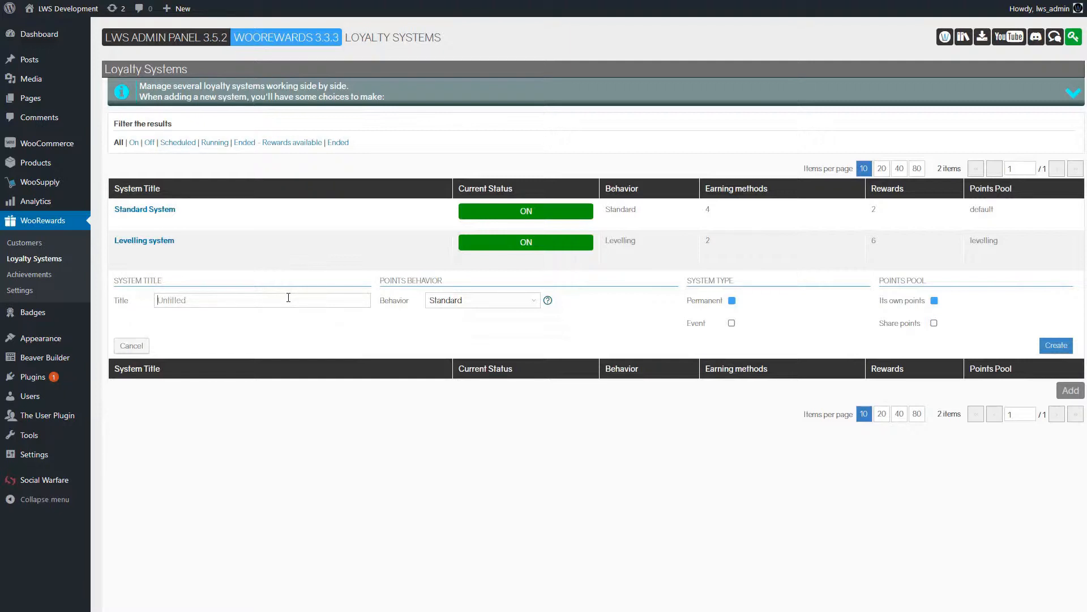
text(Levelling Loyally)
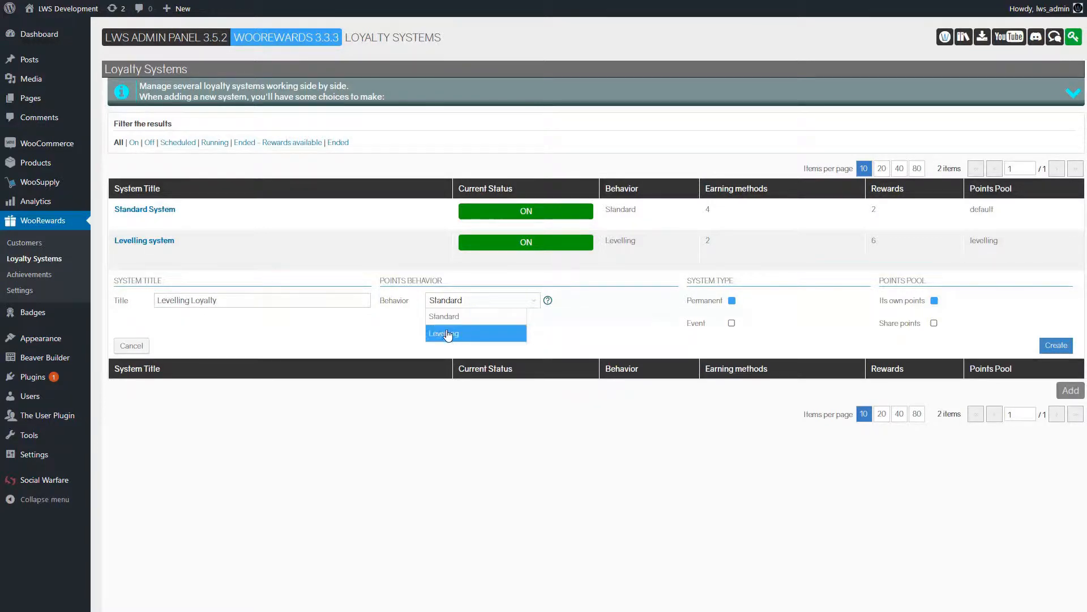
click(444, 333)
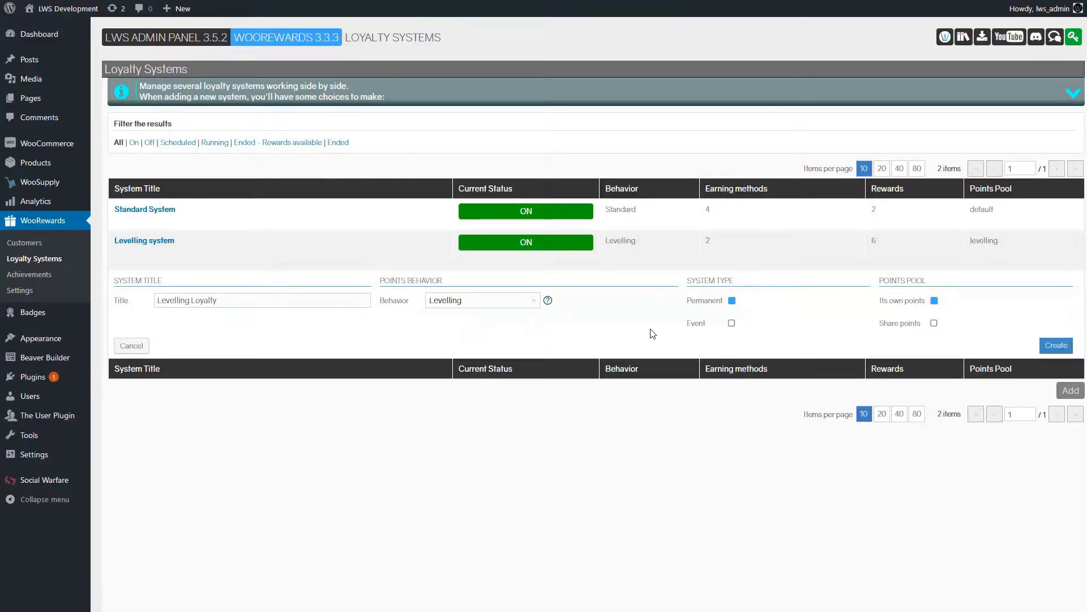
mouse_move(766, 340)
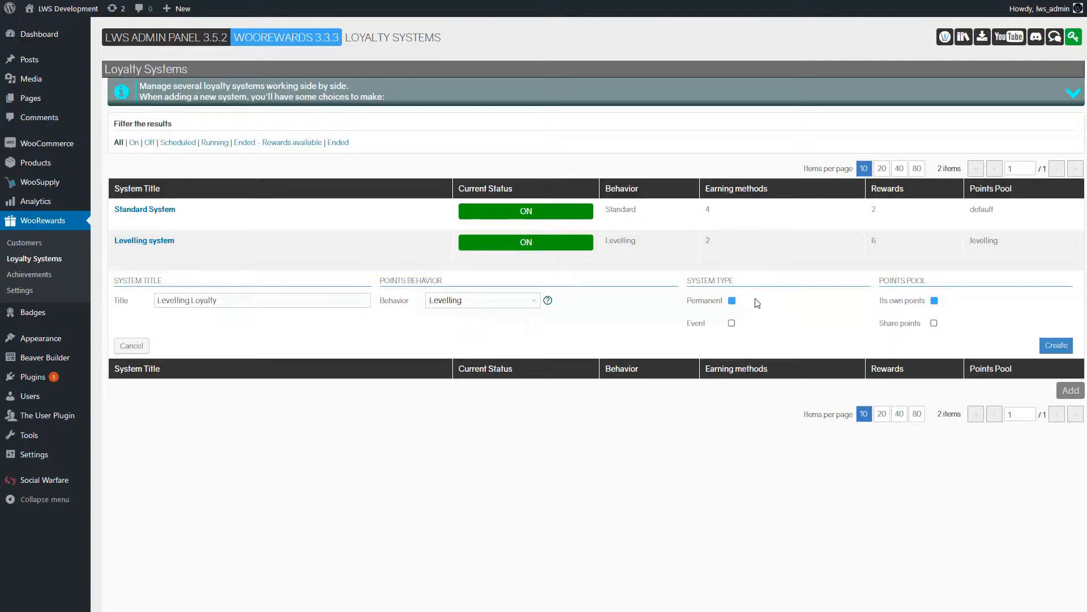
mouse_move(745, 333)
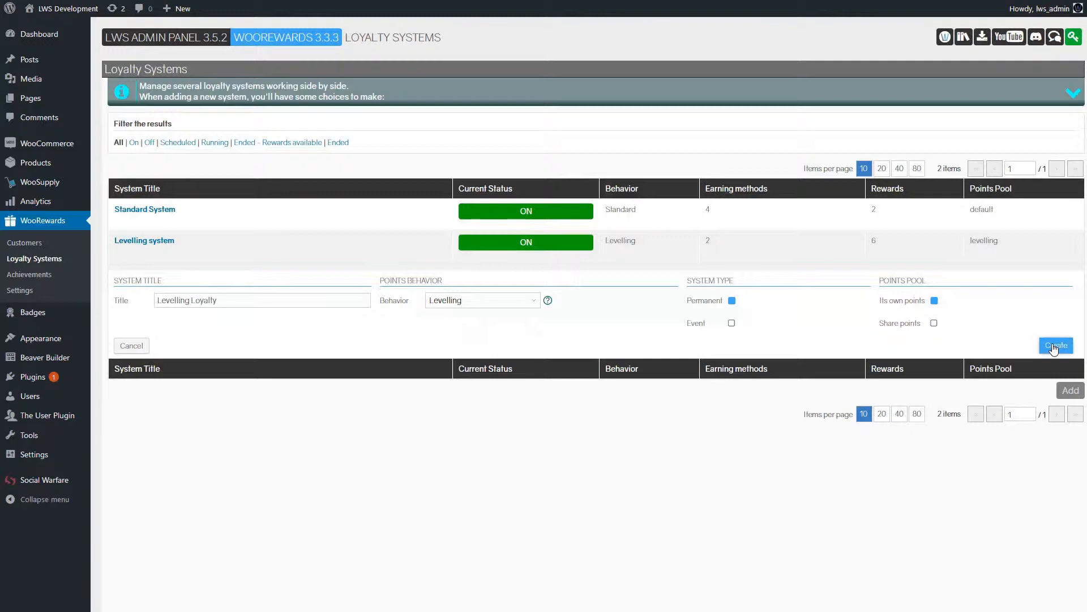
Step: Create the Levelling Loyalty system from the filled-in form
click(1055, 345)
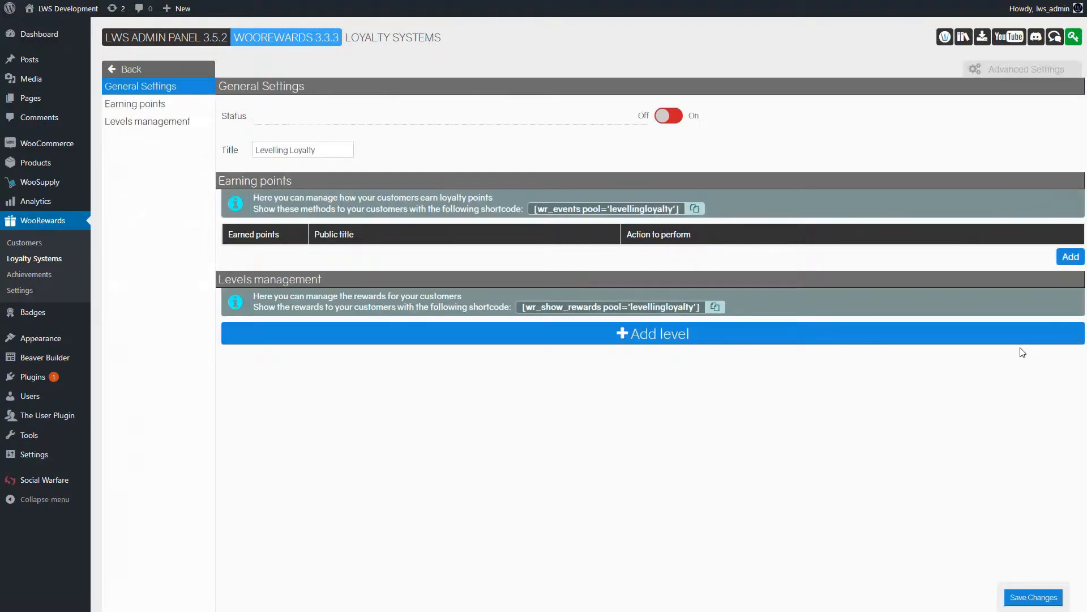
mouse_move(872, 385)
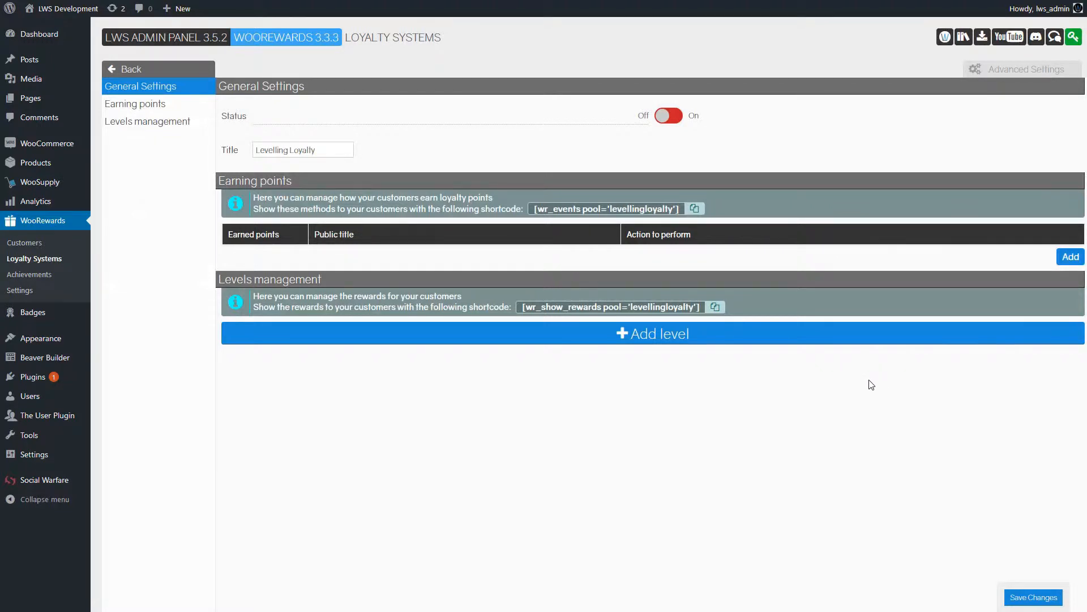
mouse_move(807, 361)
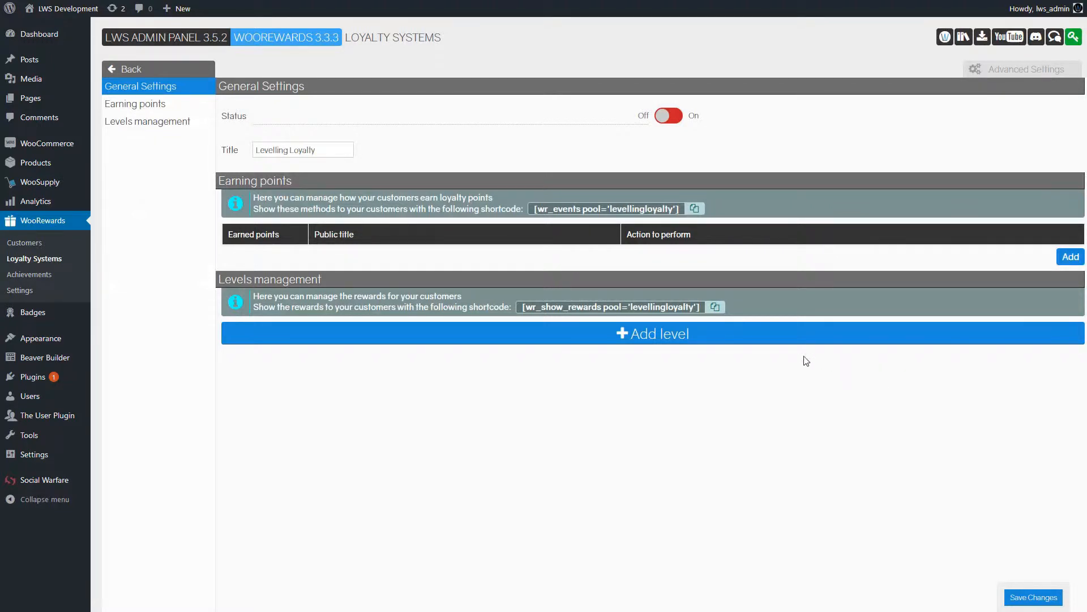
mouse_move(572, 162)
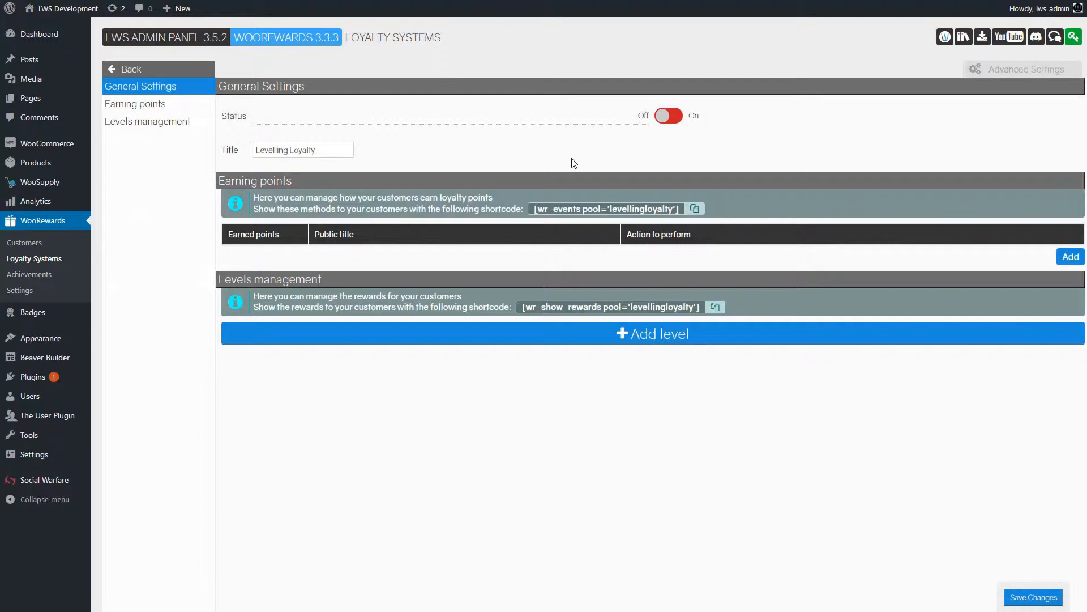
mouse_move(428, 91)
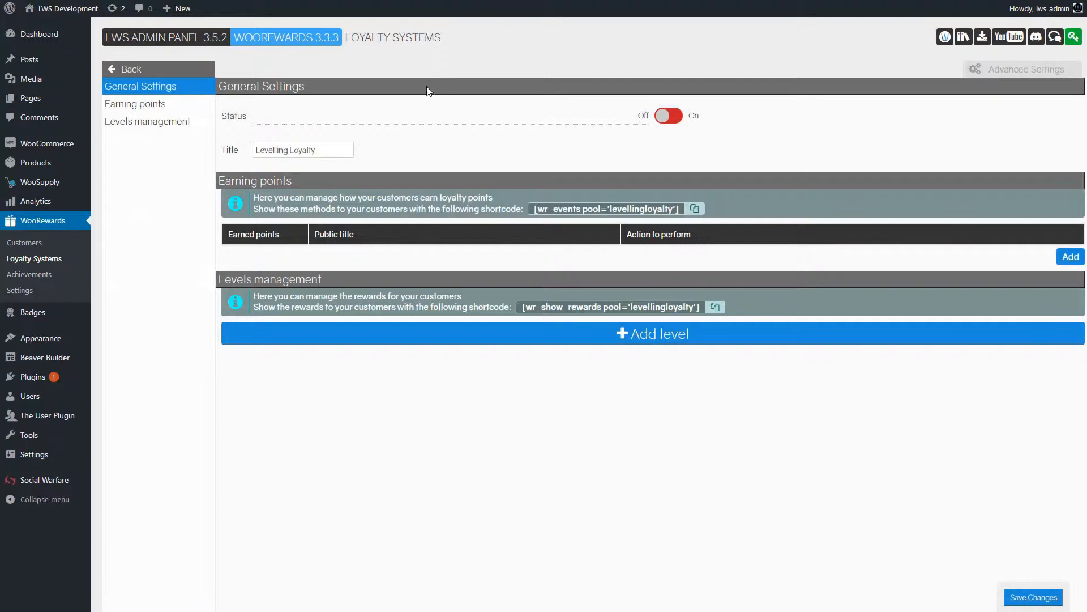
mouse_move(258, 65)
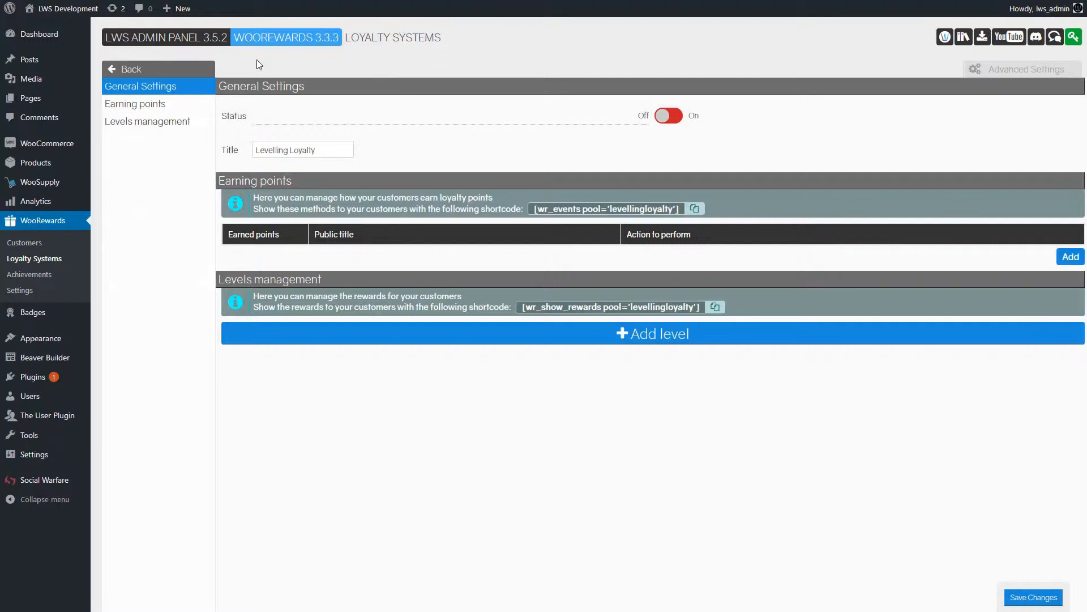
mouse_move(277, 169)
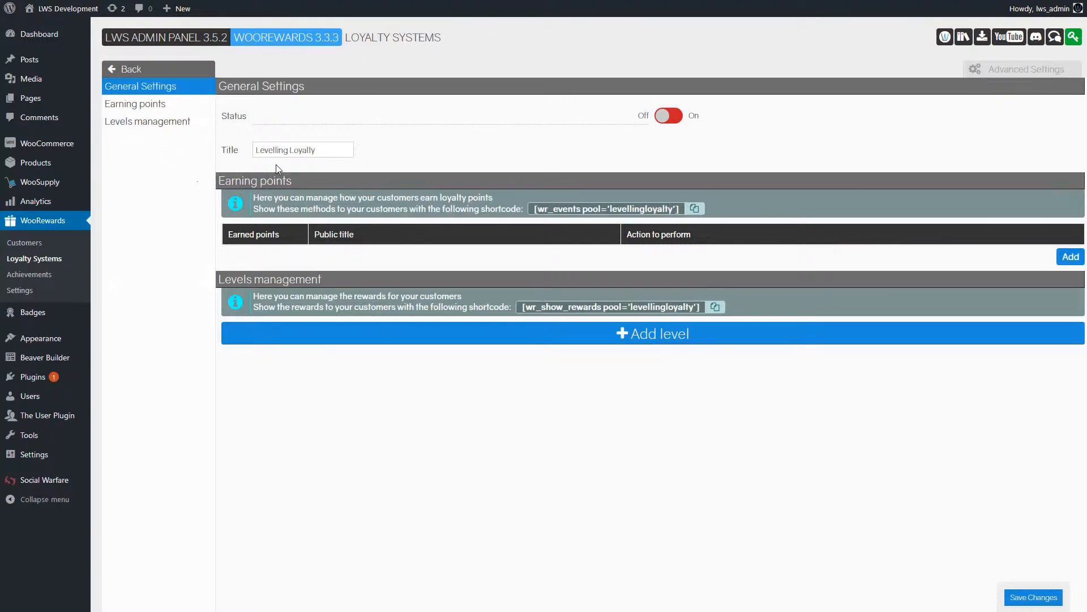
mouse_move(184, 315)
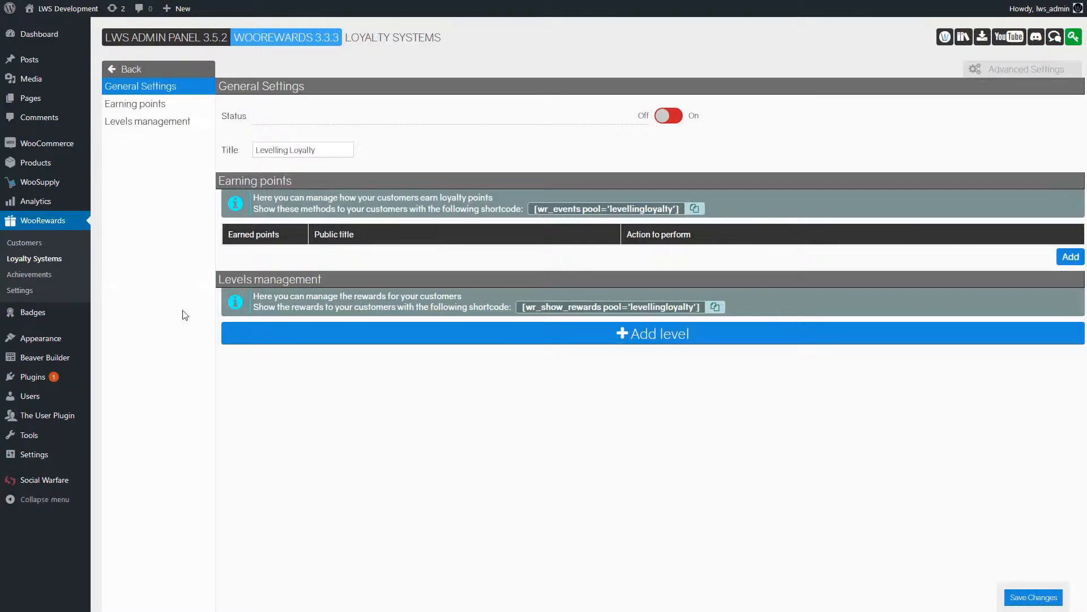
mouse_move(300, 259)
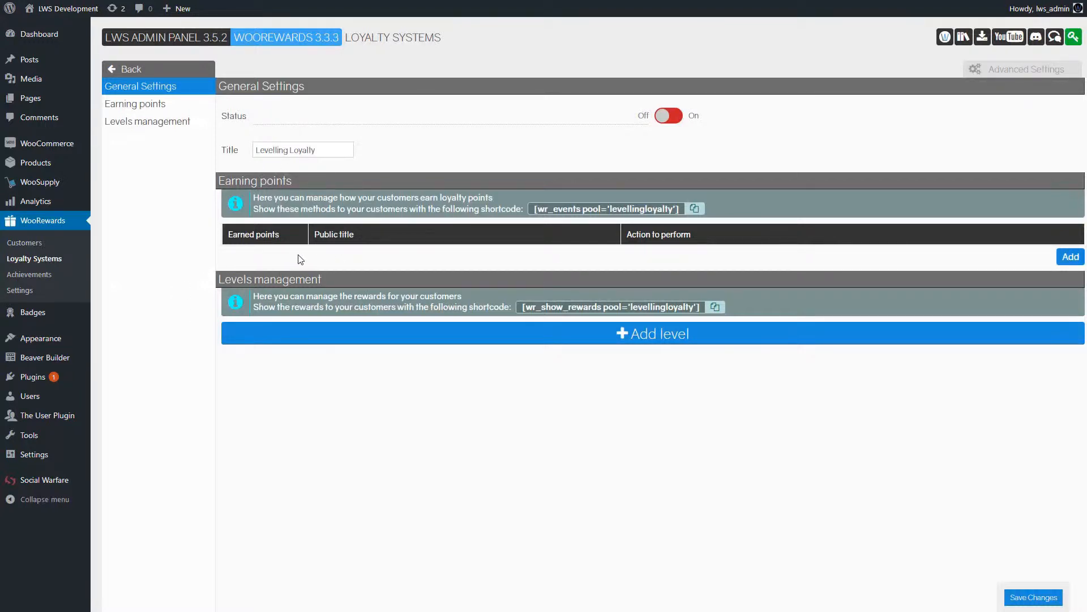
mouse_move(519, 272)
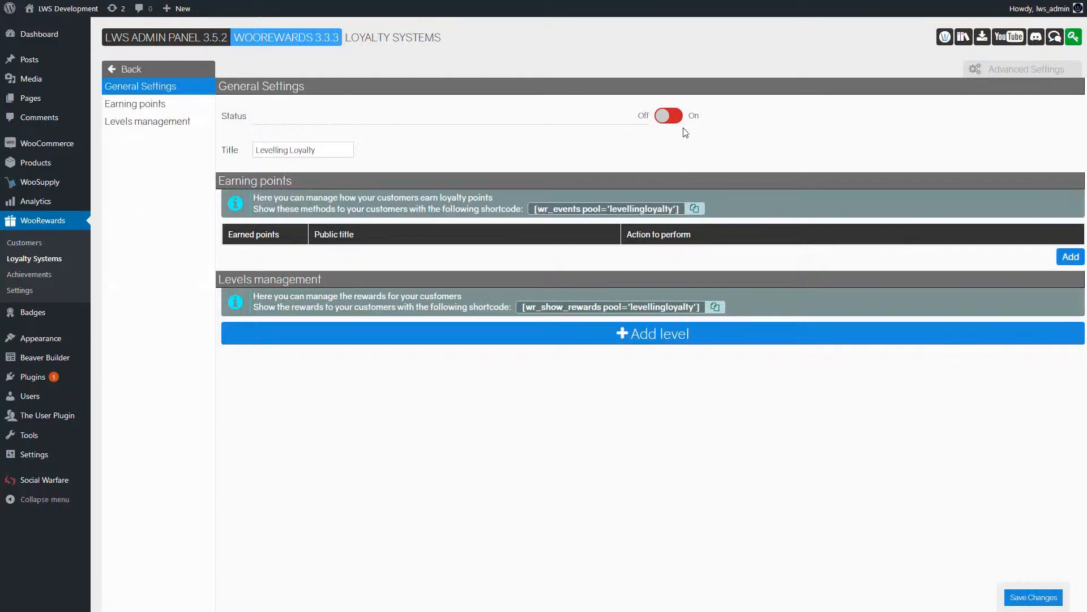
mouse_move(666, 96)
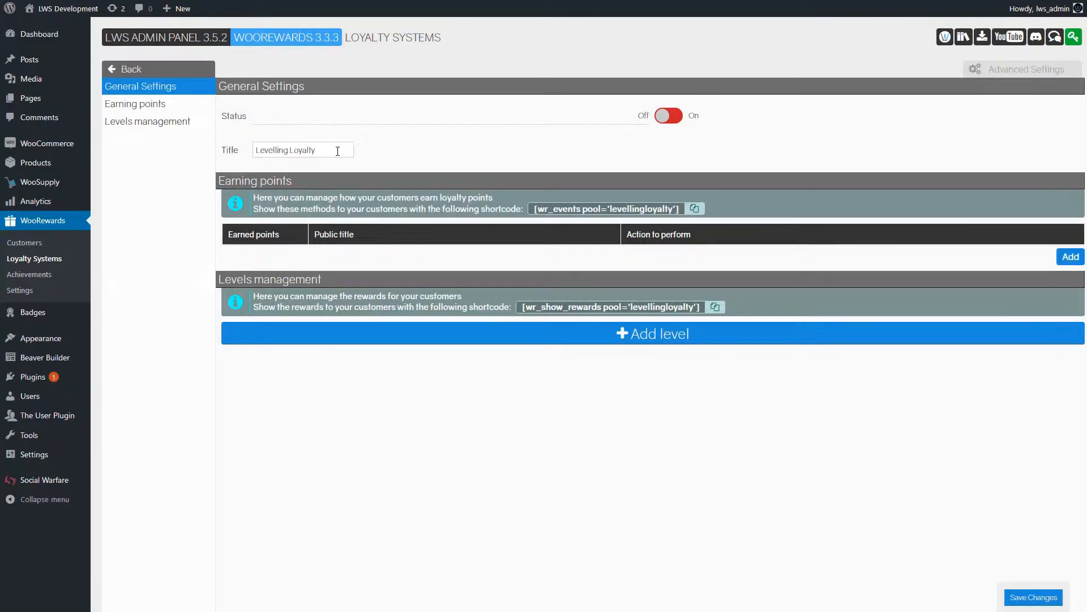
mouse_move(925, 247)
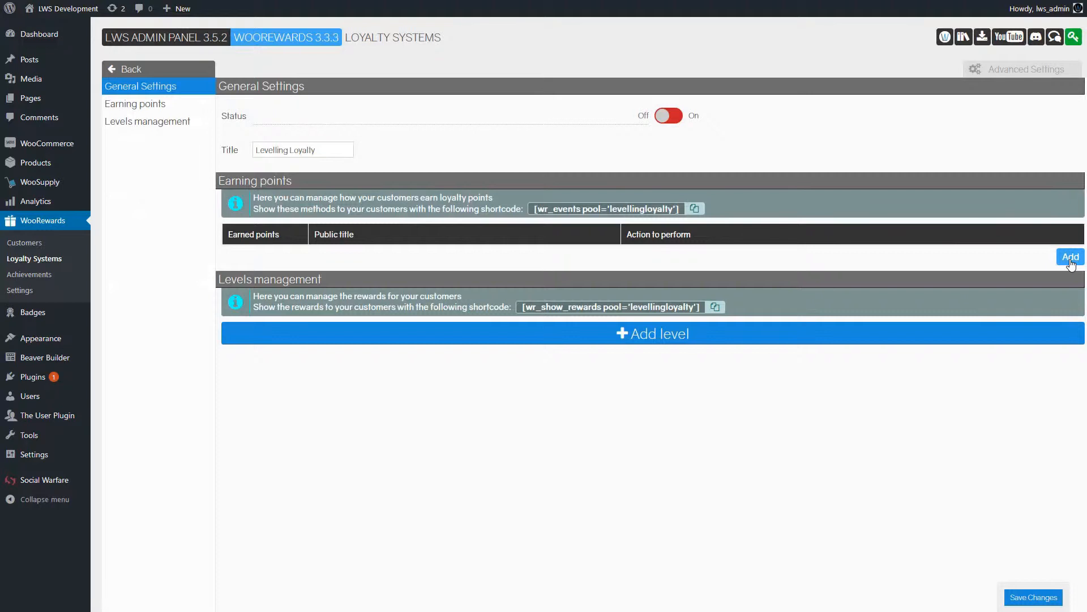
Step: Save a Spend money earning method: $5 spent earns 2 points, Music category only
click(1071, 257)
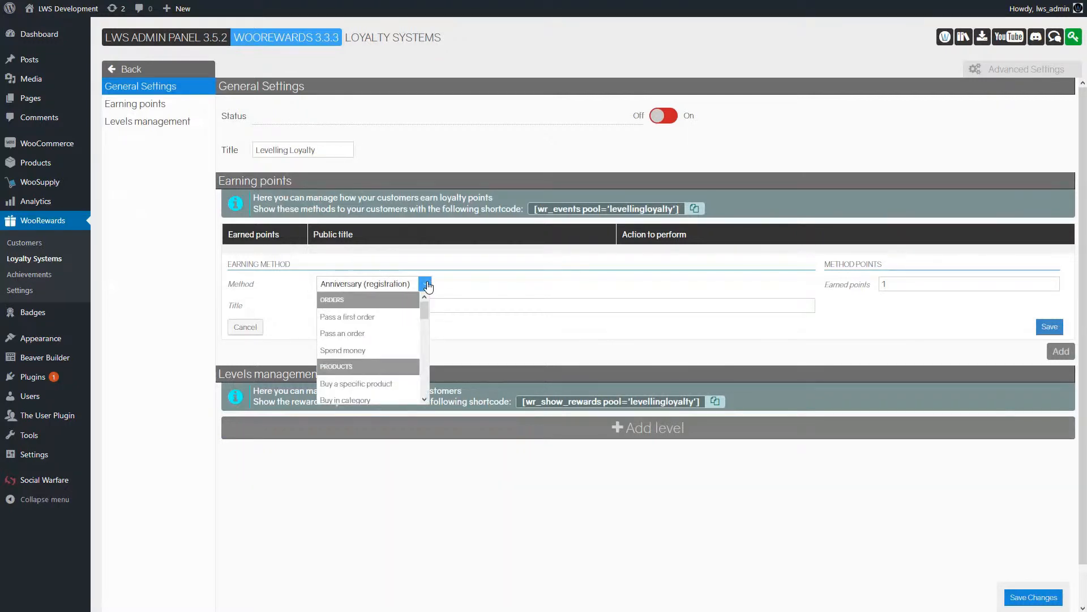
mouse_move(368, 333)
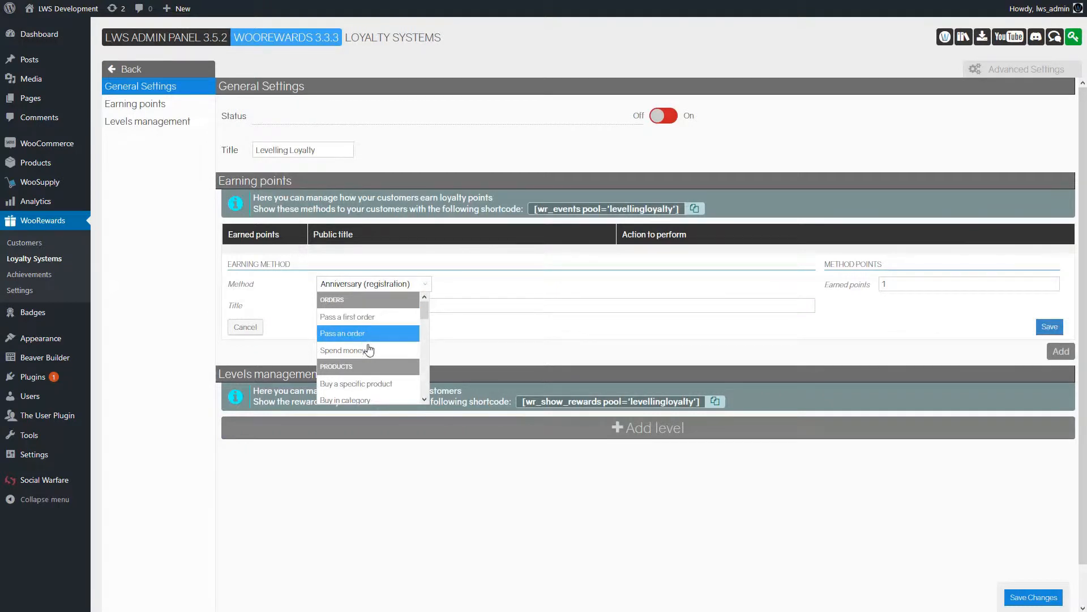
mouse_move(368, 349)
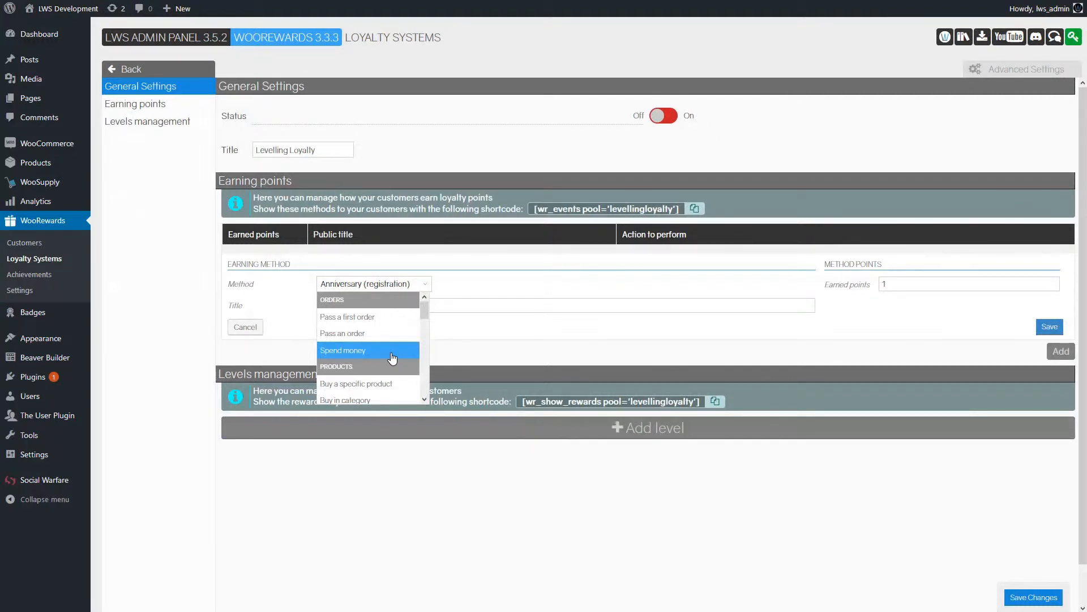
click(342, 349)
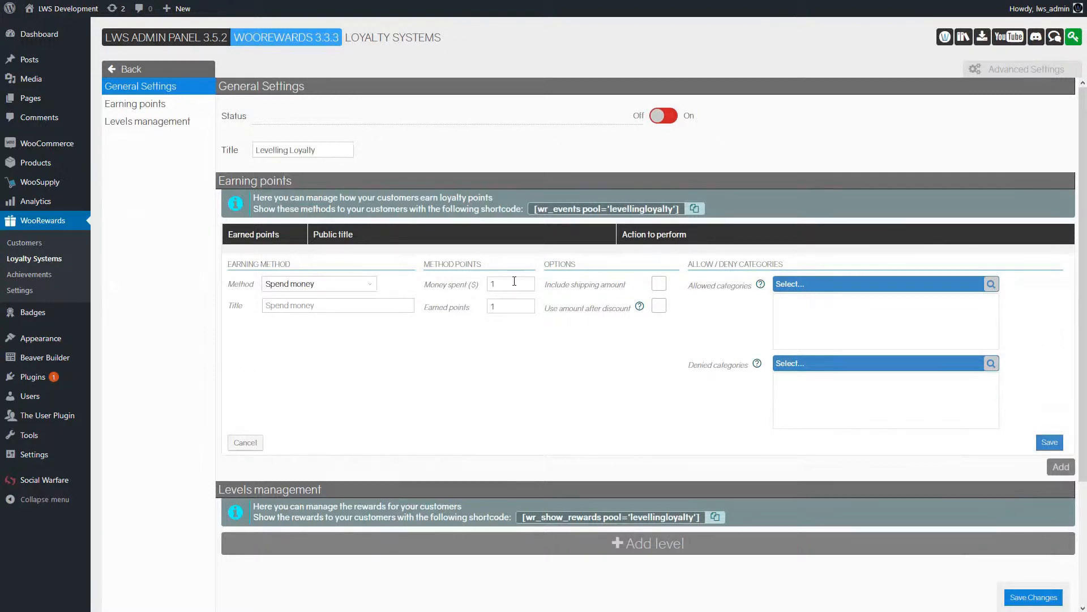
click(511, 284)
text(5)
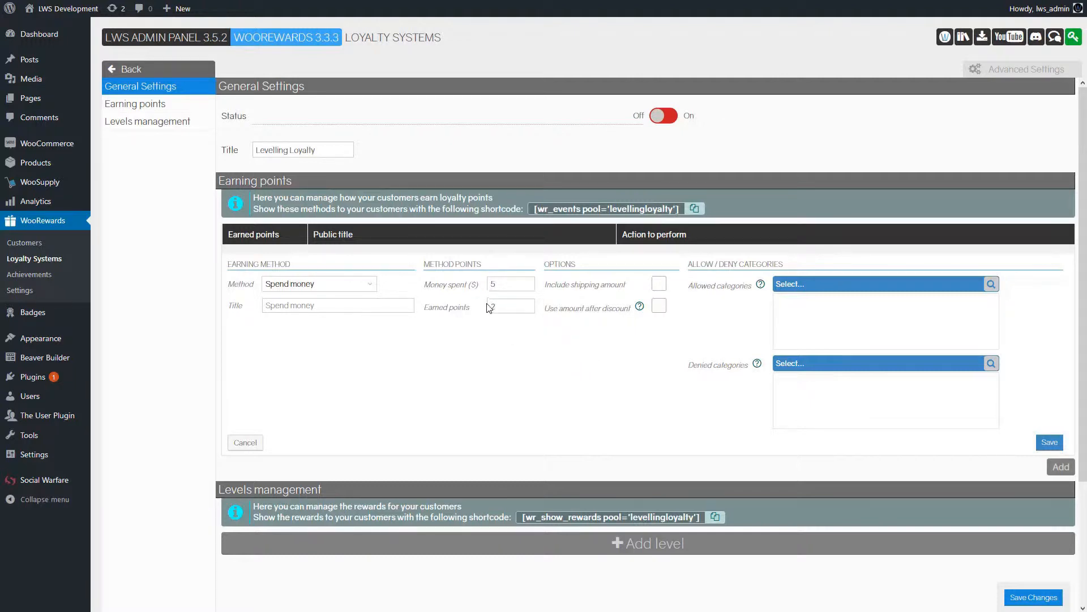
text(2)
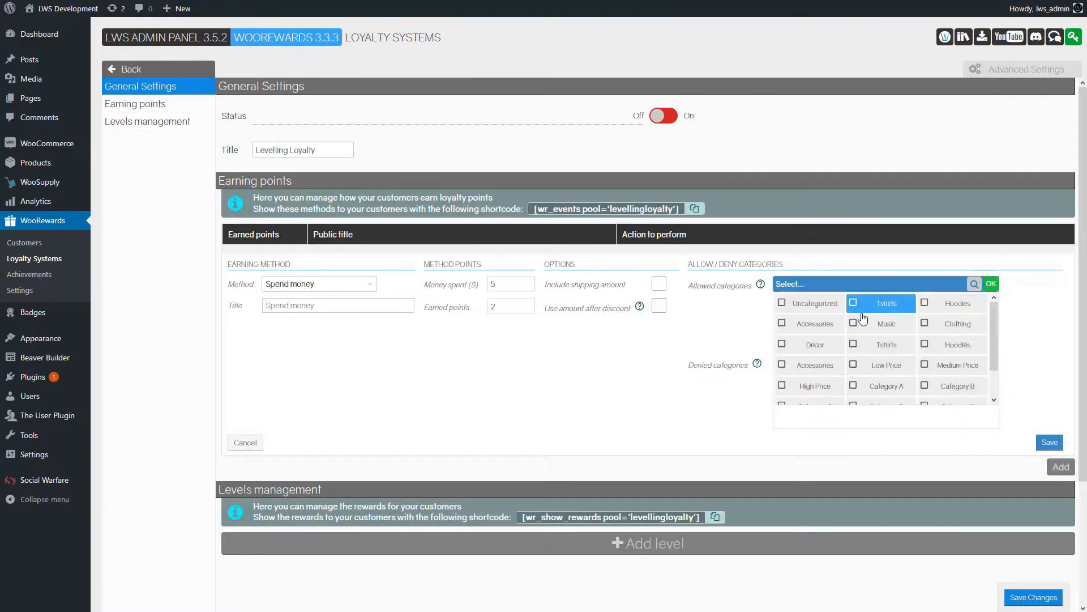
click(853, 324)
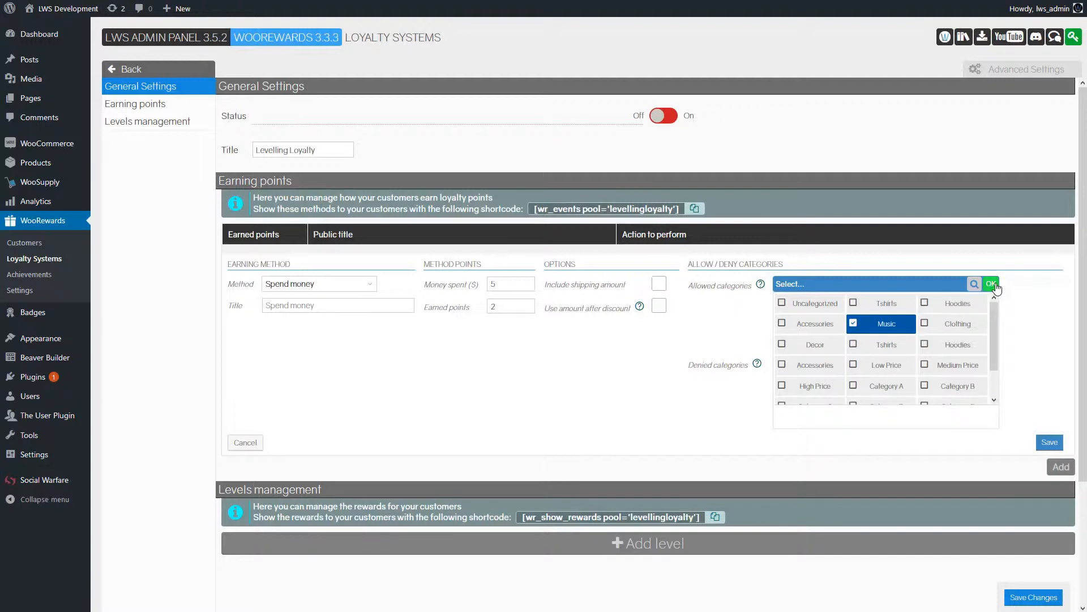
click(992, 284)
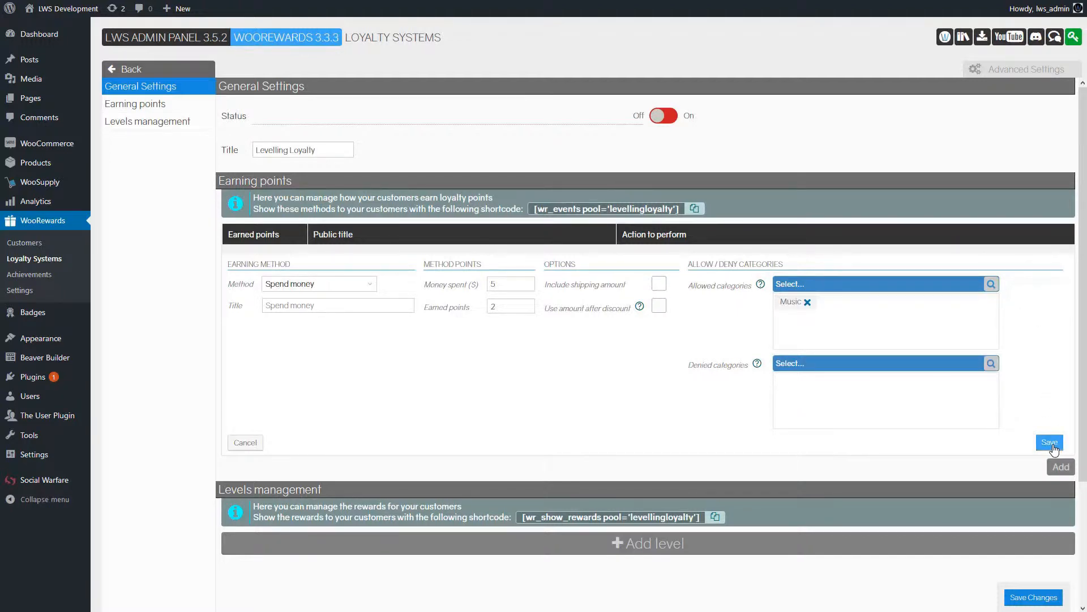
click(1049, 443)
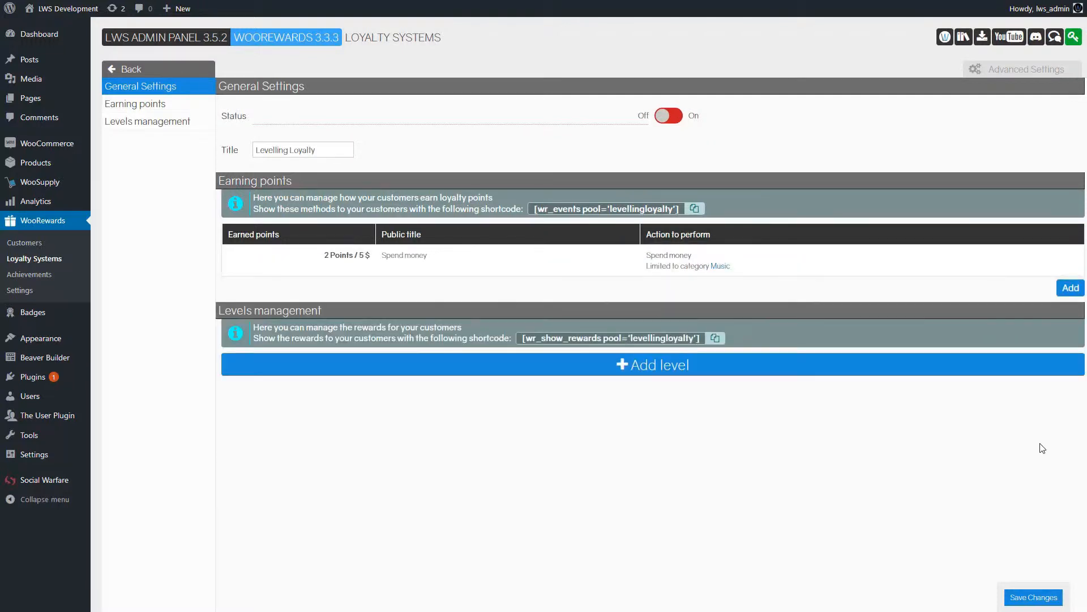
mouse_move(580, 414)
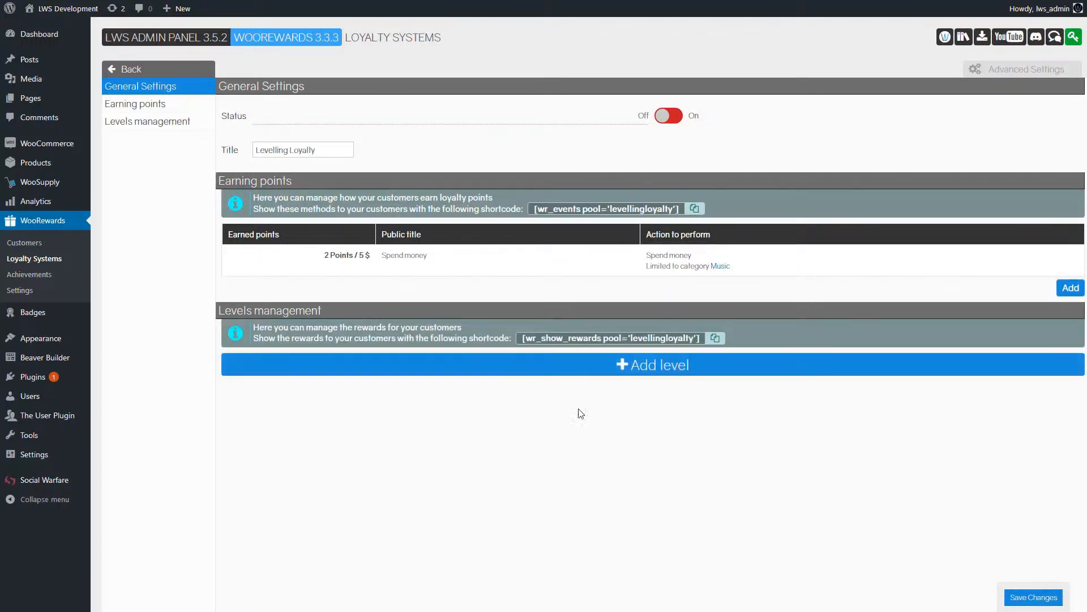
mouse_move(652, 365)
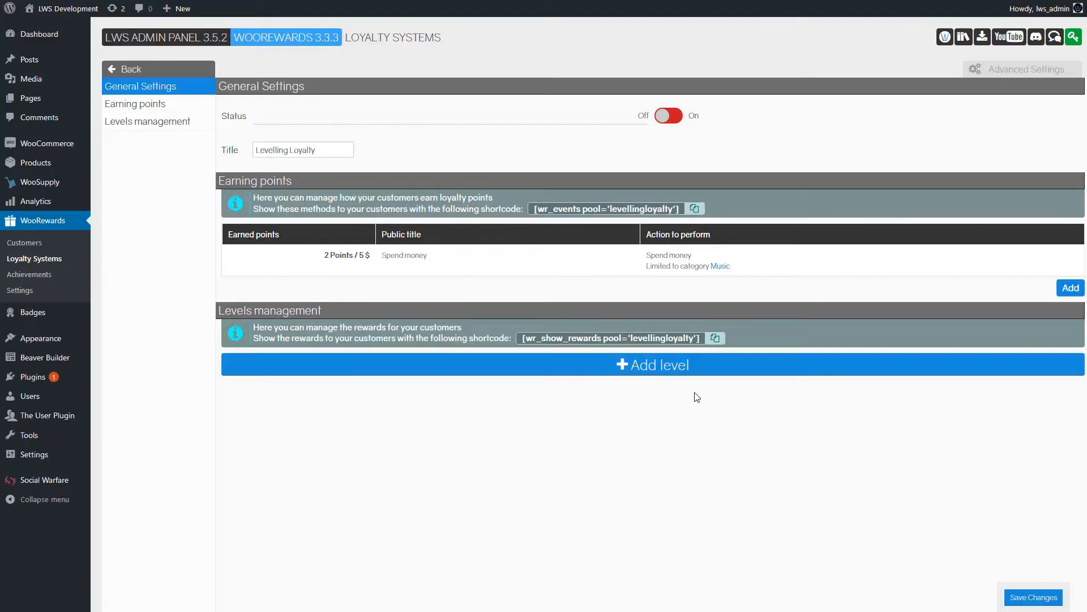
mouse_move(693, 408)
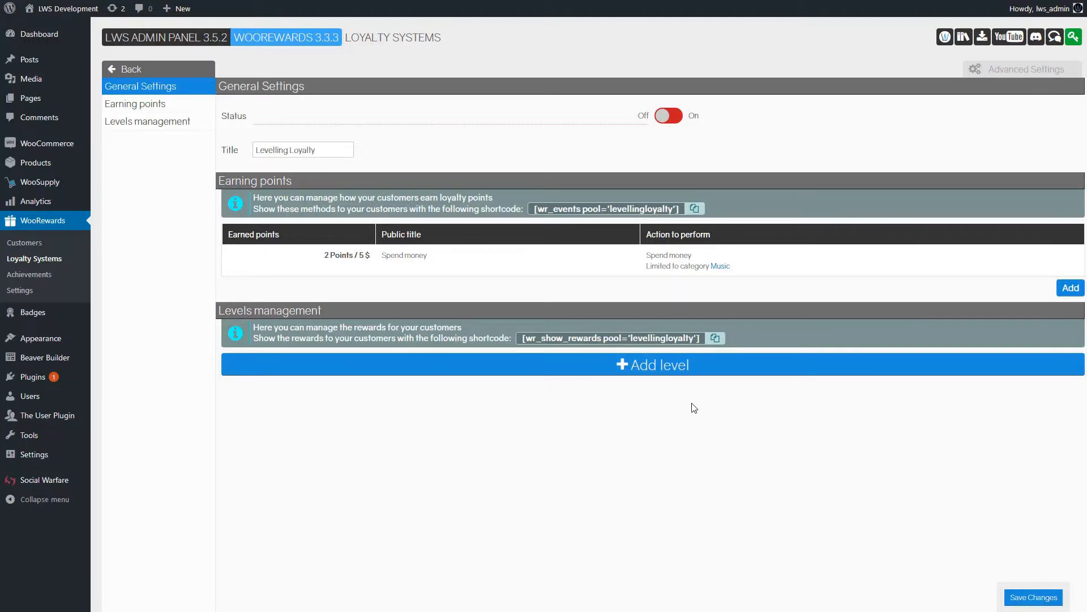
mouse_move(693, 367)
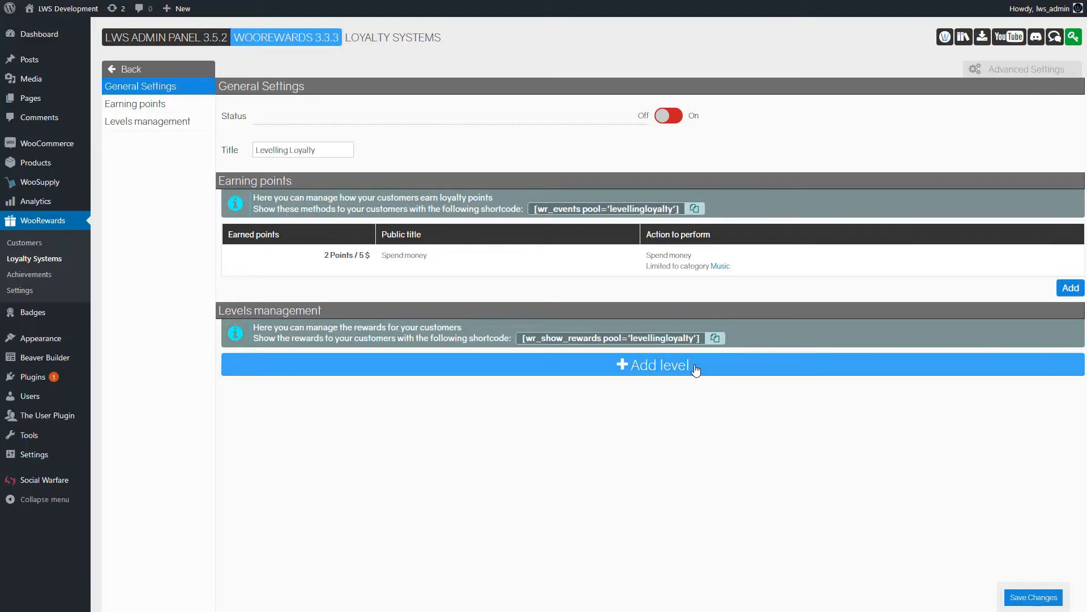
Step: Create a level titled 'Bronze Level' with a 50-point threshold
click(652, 365)
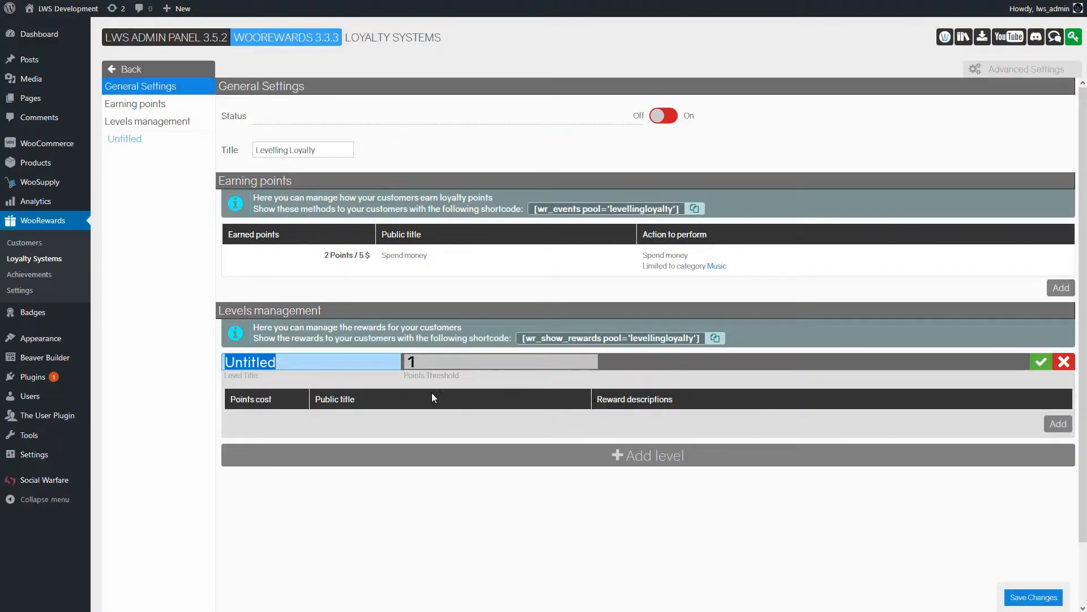
text(Br)
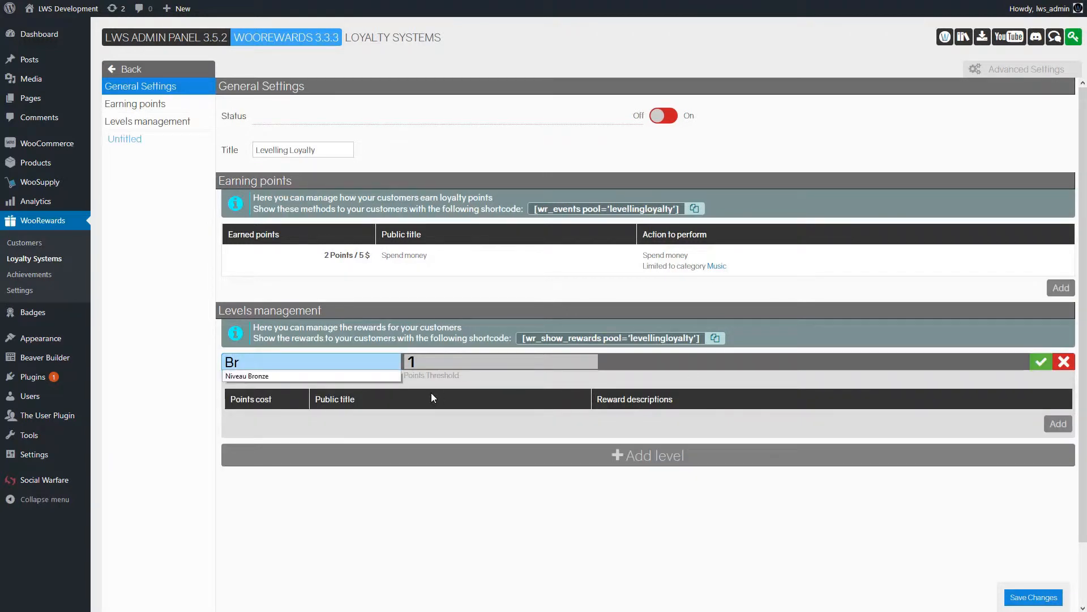
text(onze)
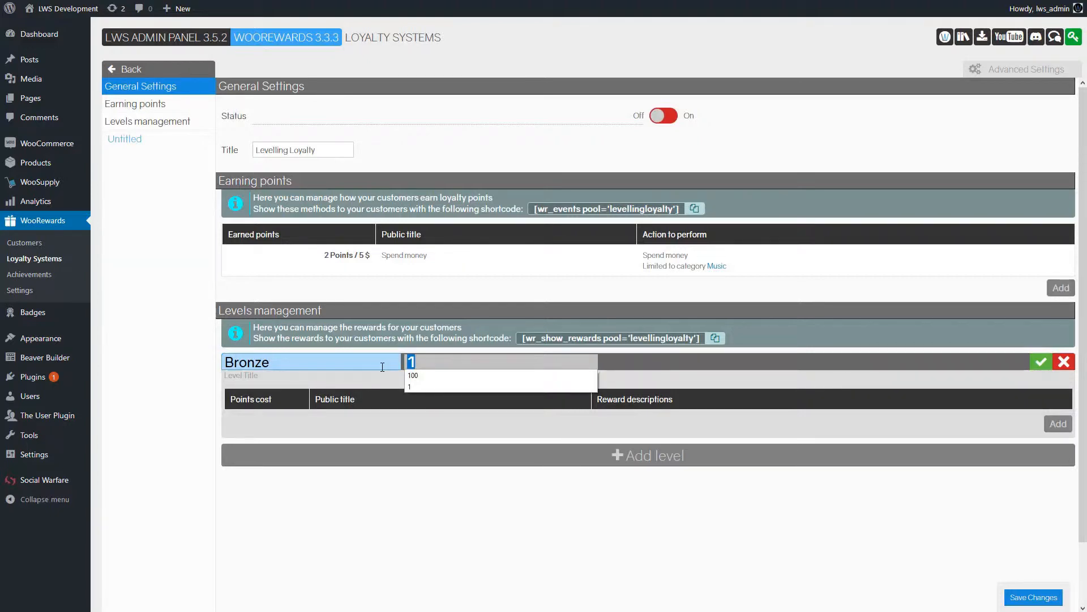
text(50)
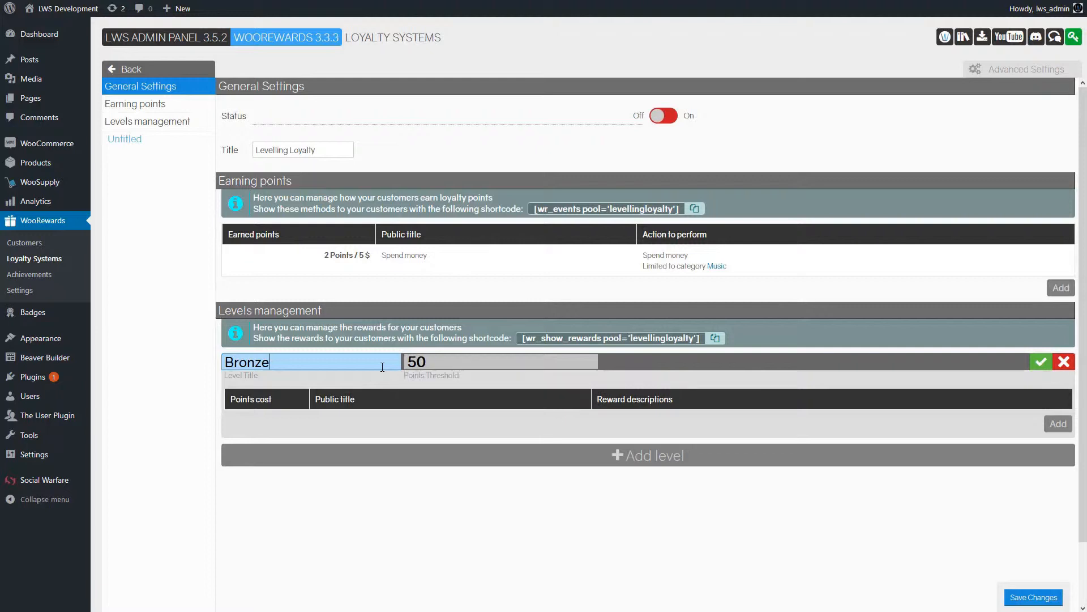
text(Level)
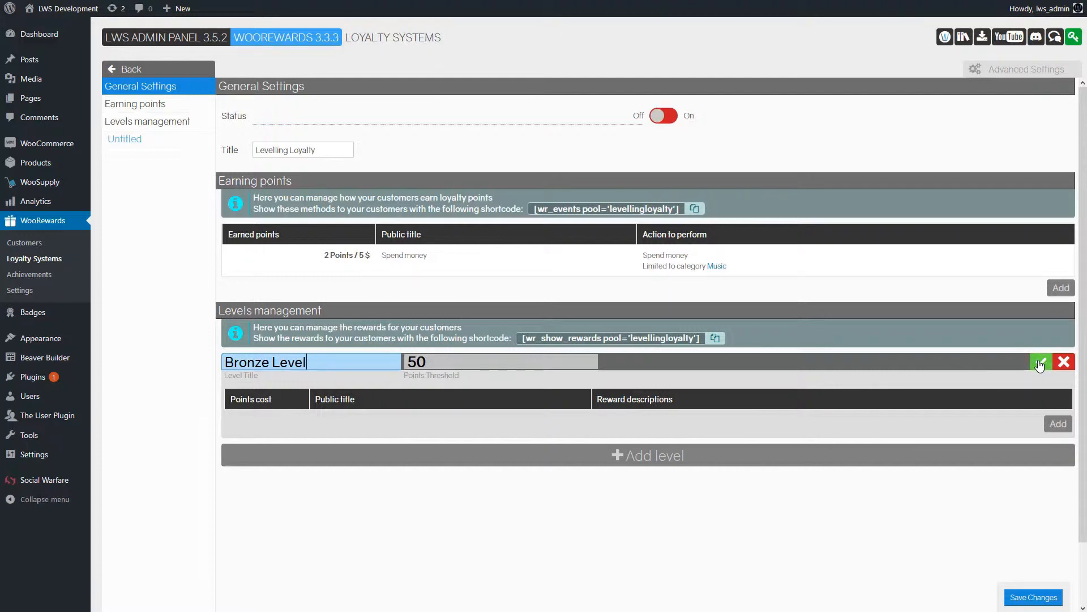
click(1040, 361)
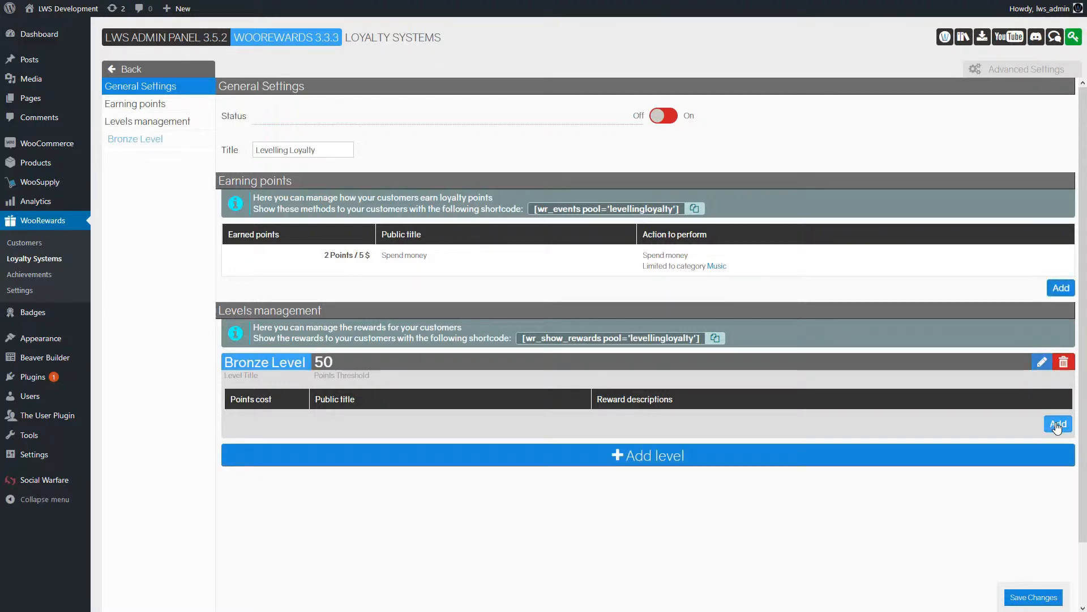
Step: Add a $5 Fixed cart discount reward to the Bronze Level
click(1057, 424)
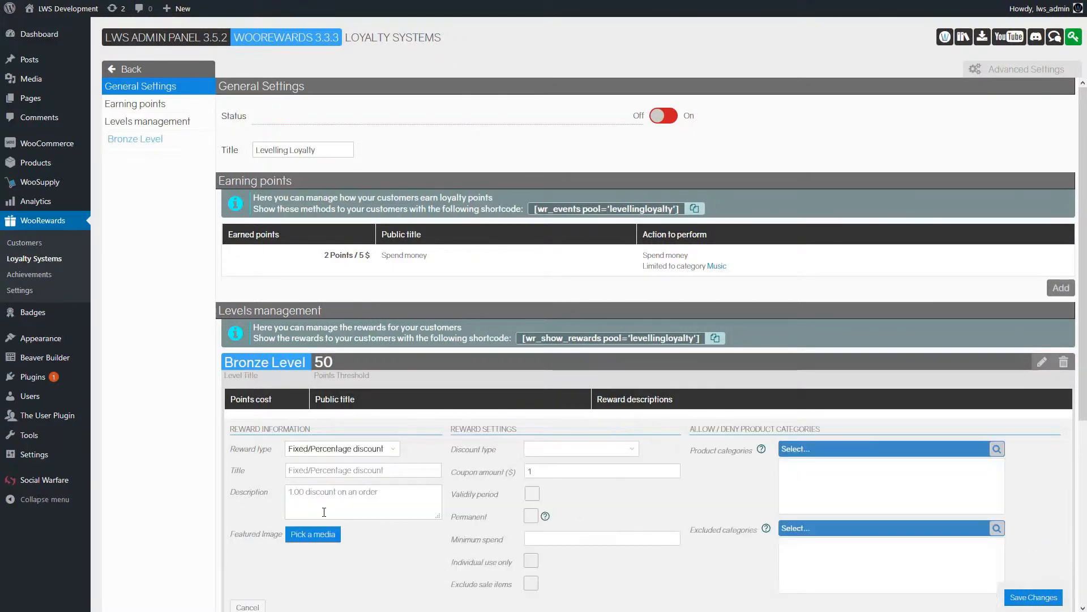
click(581, 449)
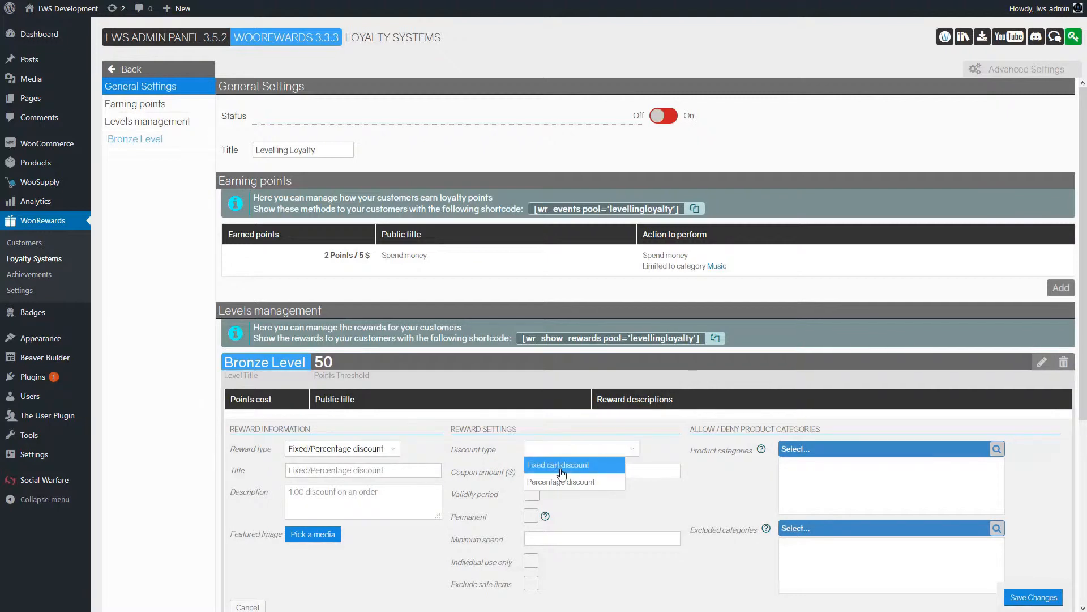
click(559, 465)
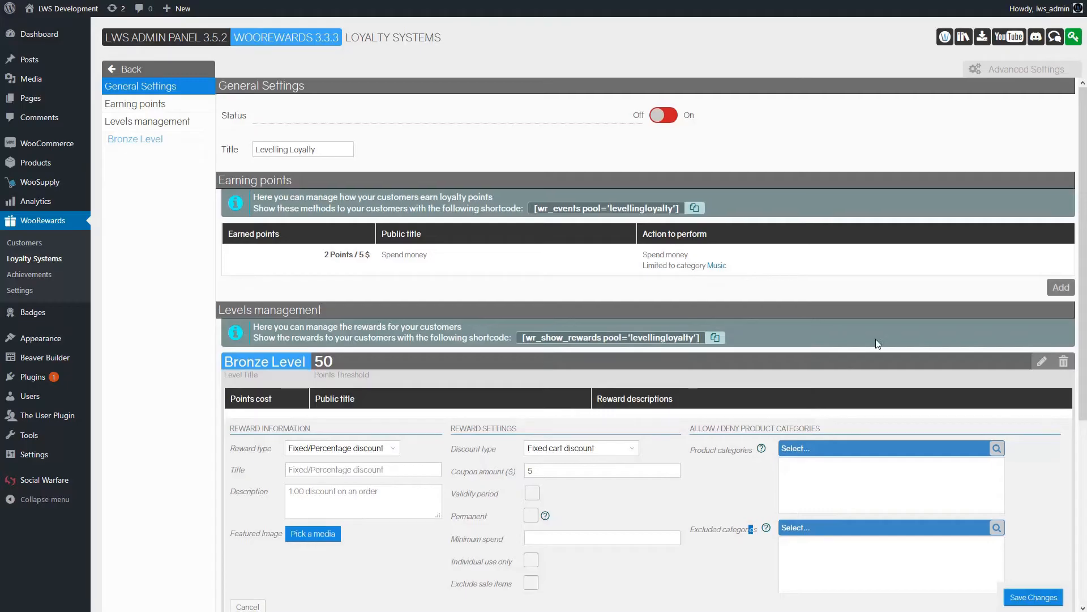
click(135, 138)
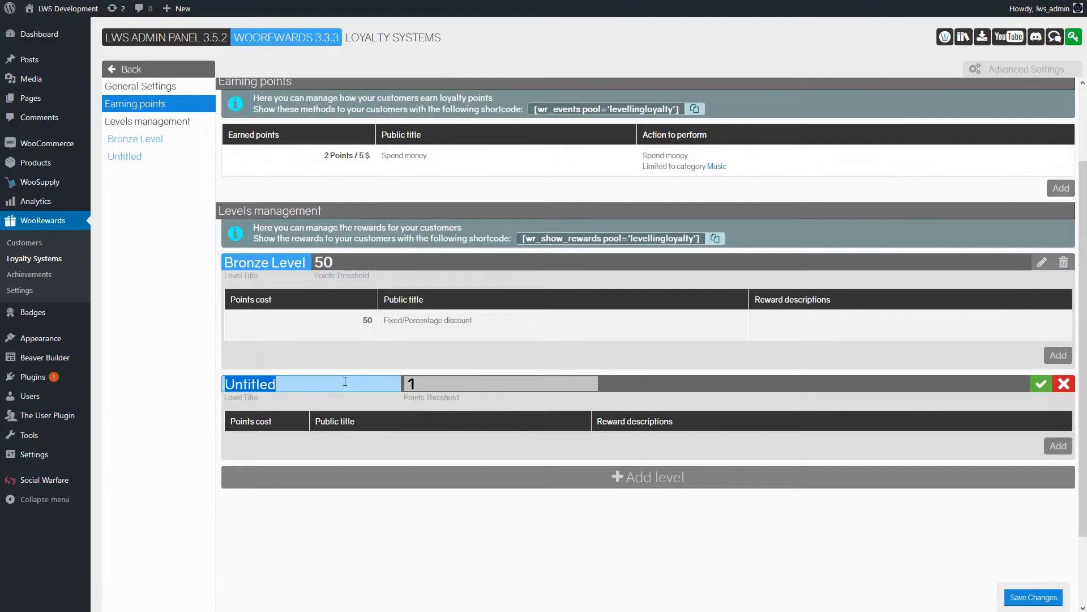
Step: Save 'Silver Level' with a 200-point threshold and start a reward for it
text(Silver Le)
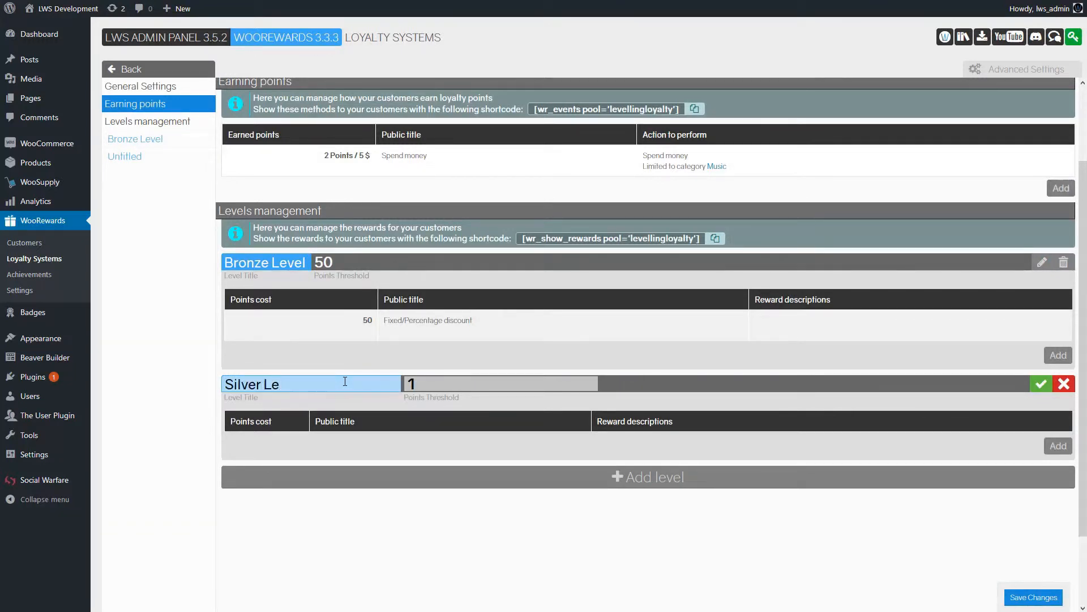
text(v)
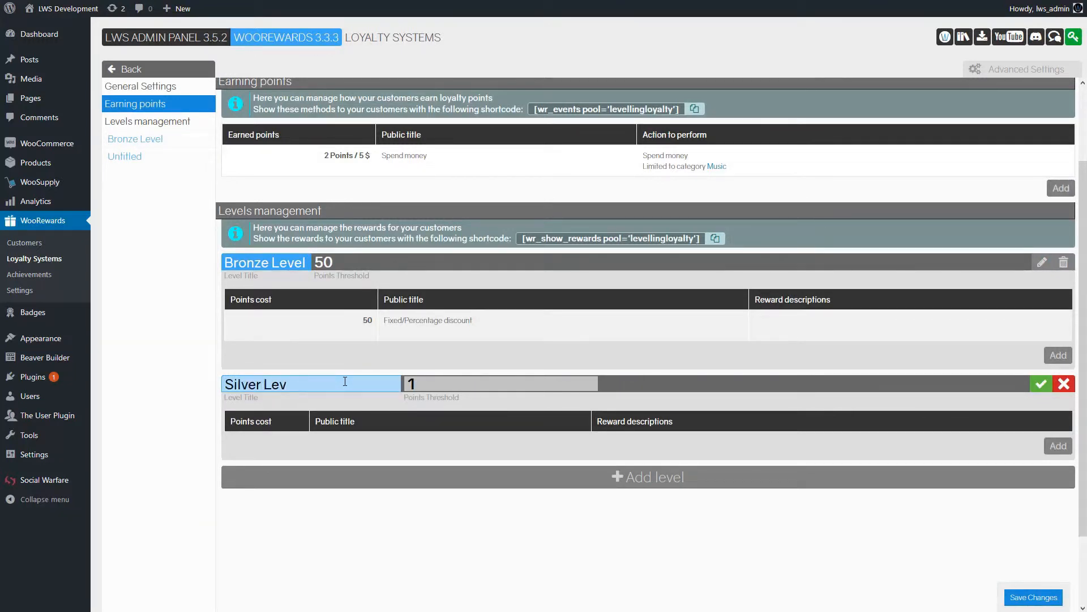
text(200)
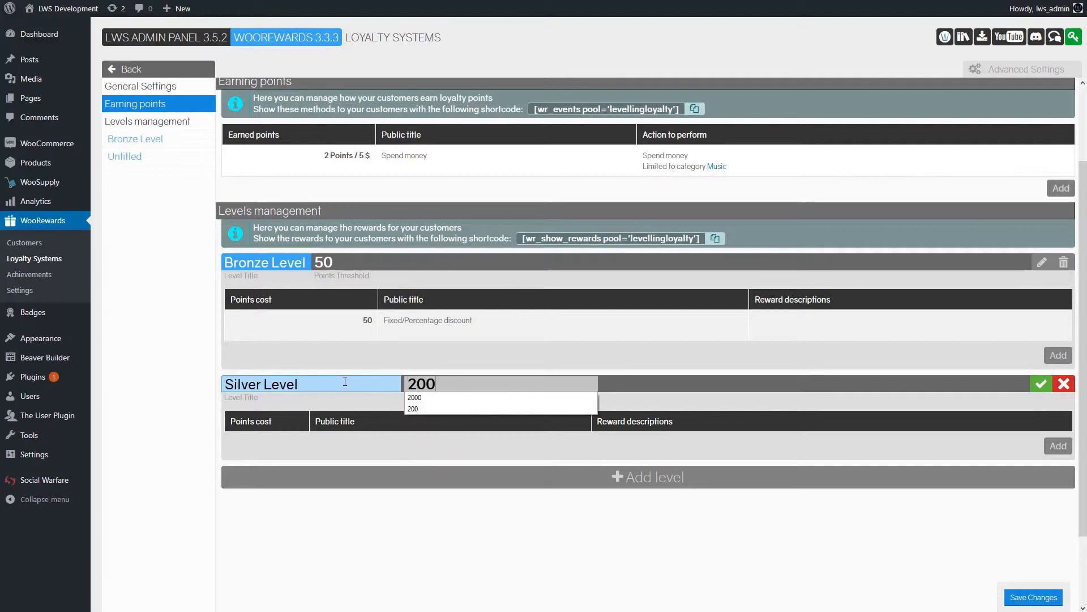
click(1040, 383)
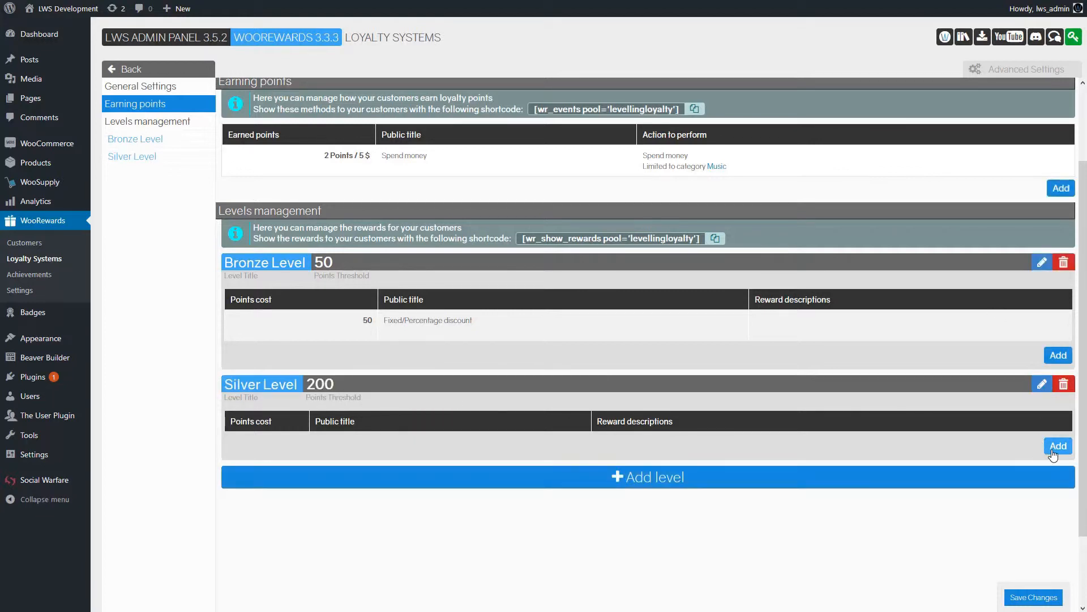
click(1057, 446)
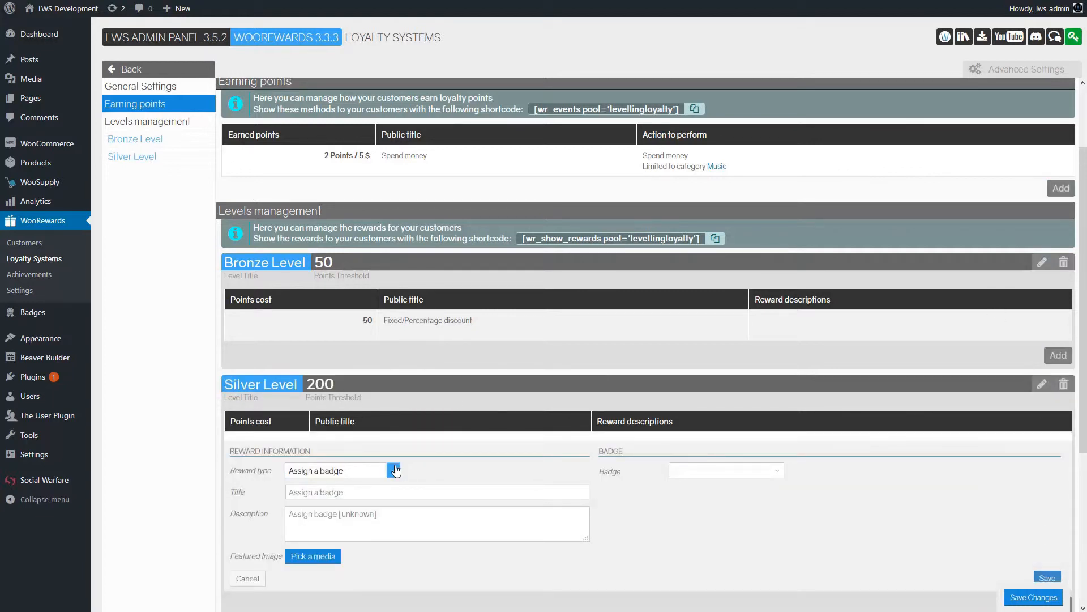
Step: Save a permanent 2% percentage discount for Silver Level, minimum spend 50, and add another level
click(336, 470)
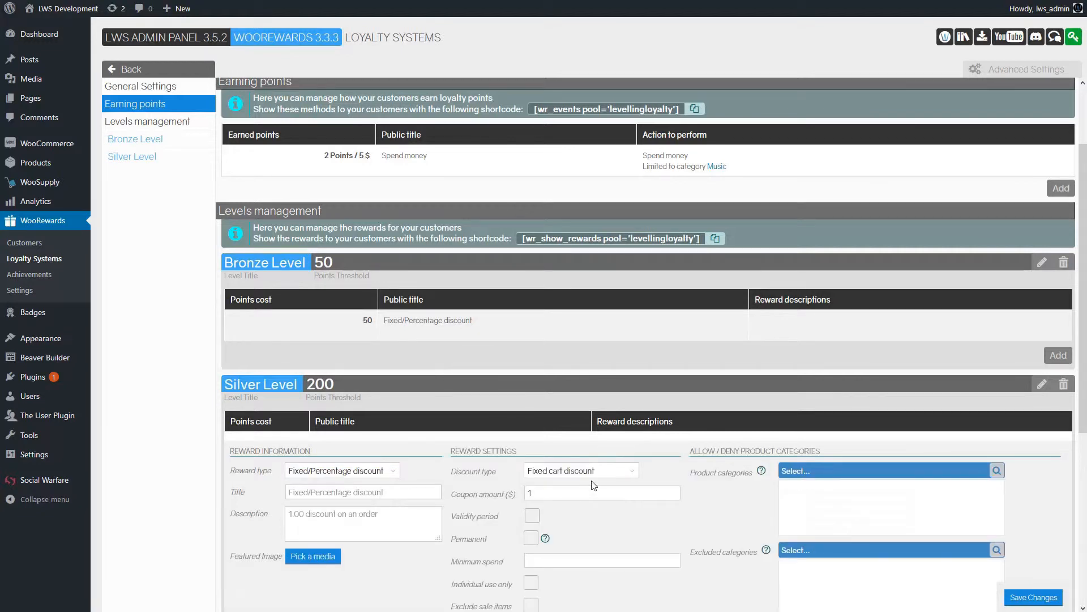
click(580, 470)
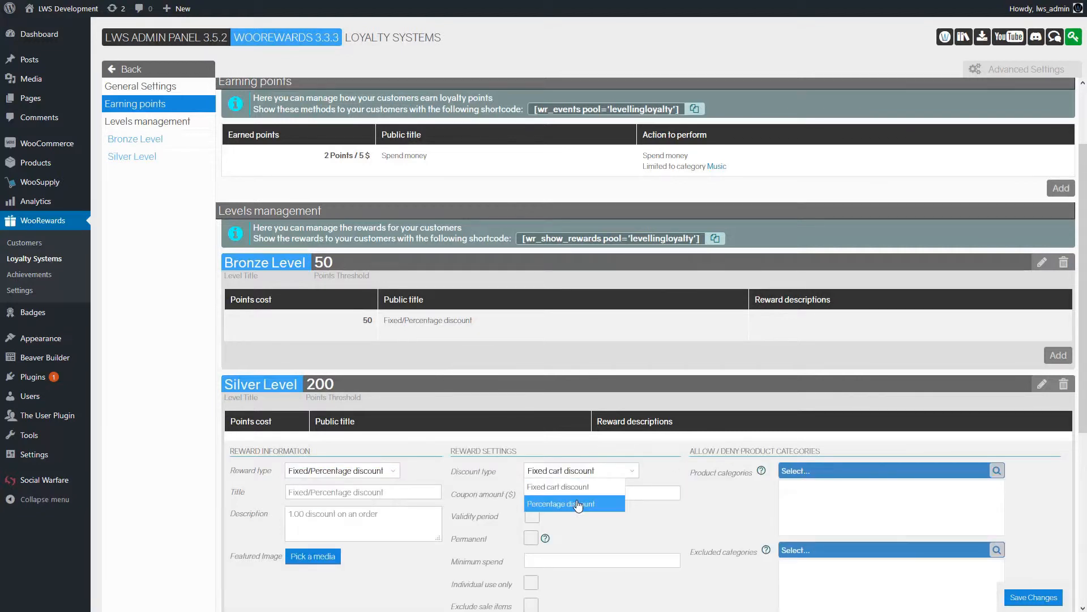
click(561, 503)
text(5)
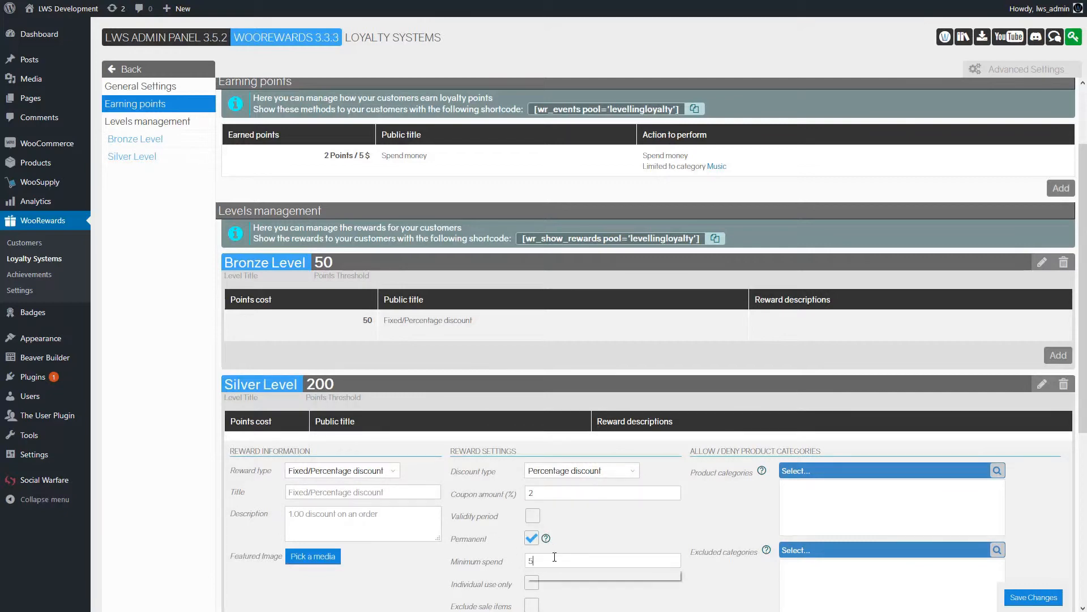
text(0)
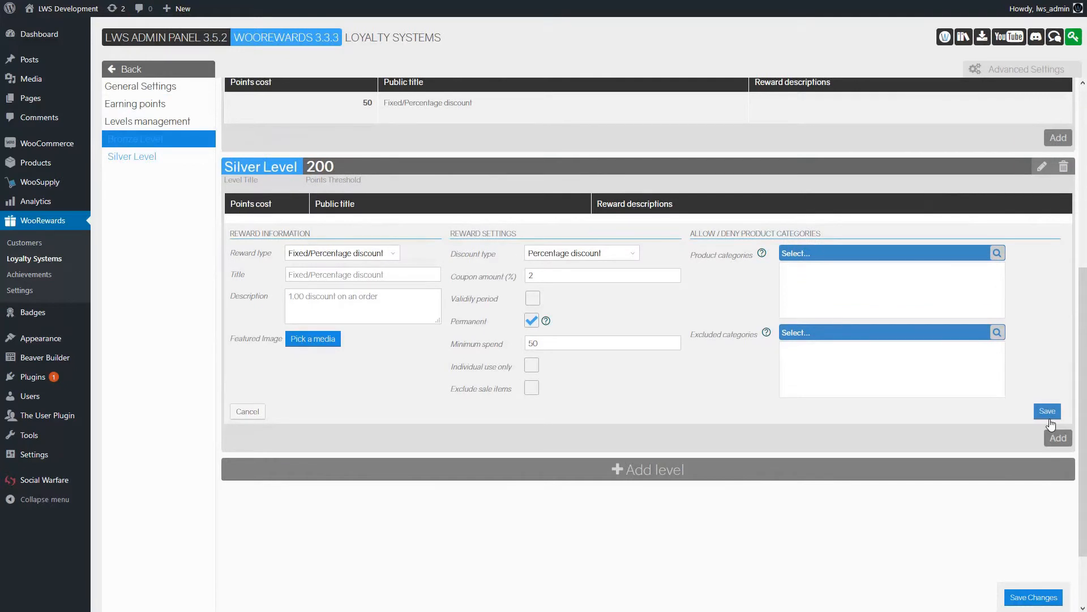
click(1047, 410)
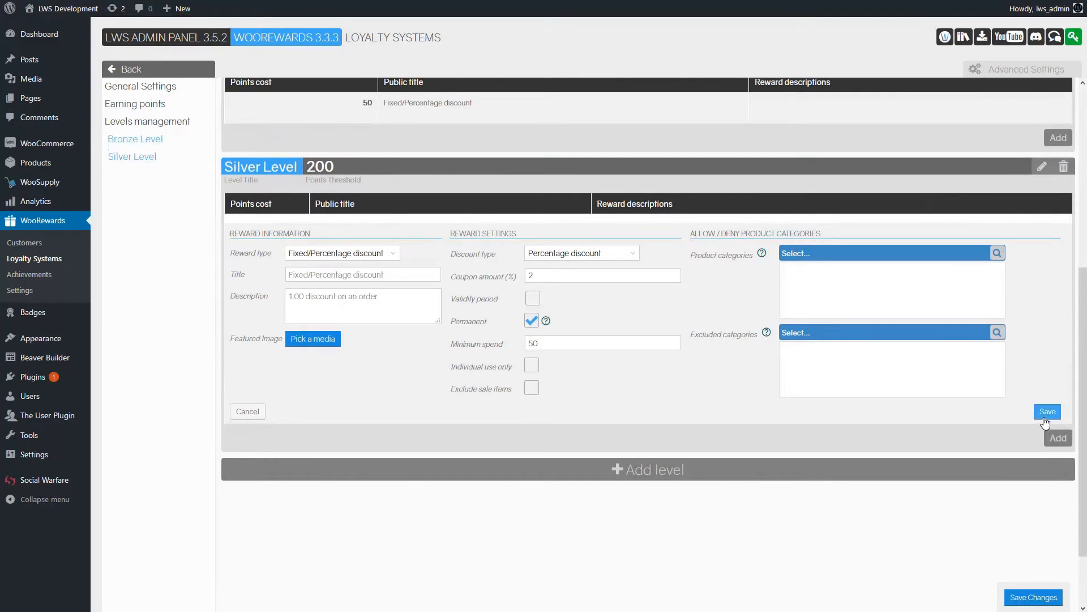
click(1047, 411)
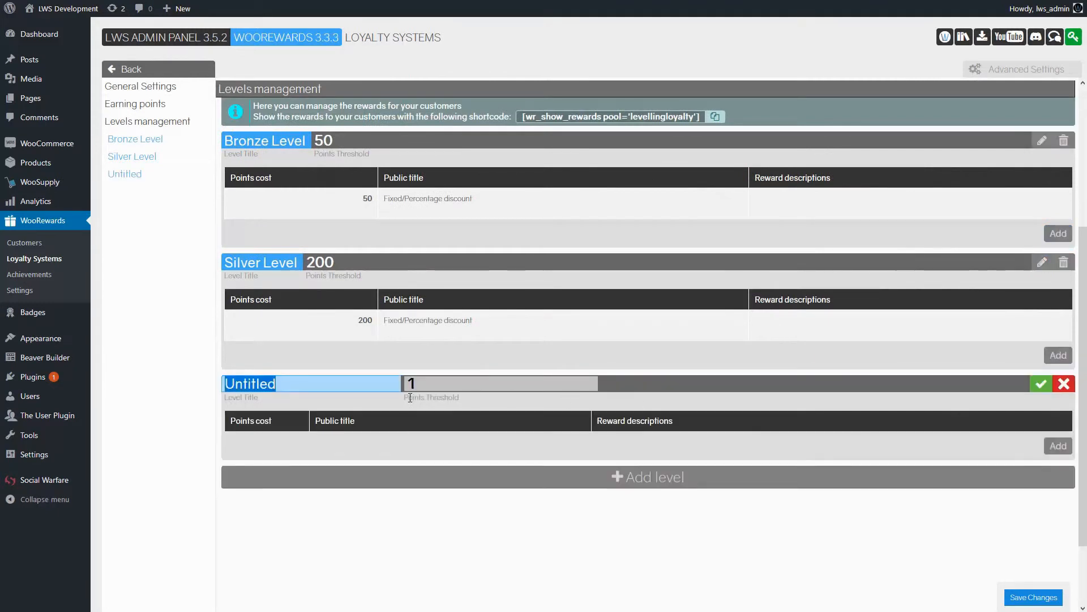
Step: Save 'Gold Level' at a 500-point threshold and start a reward for it
text(Gold Level)
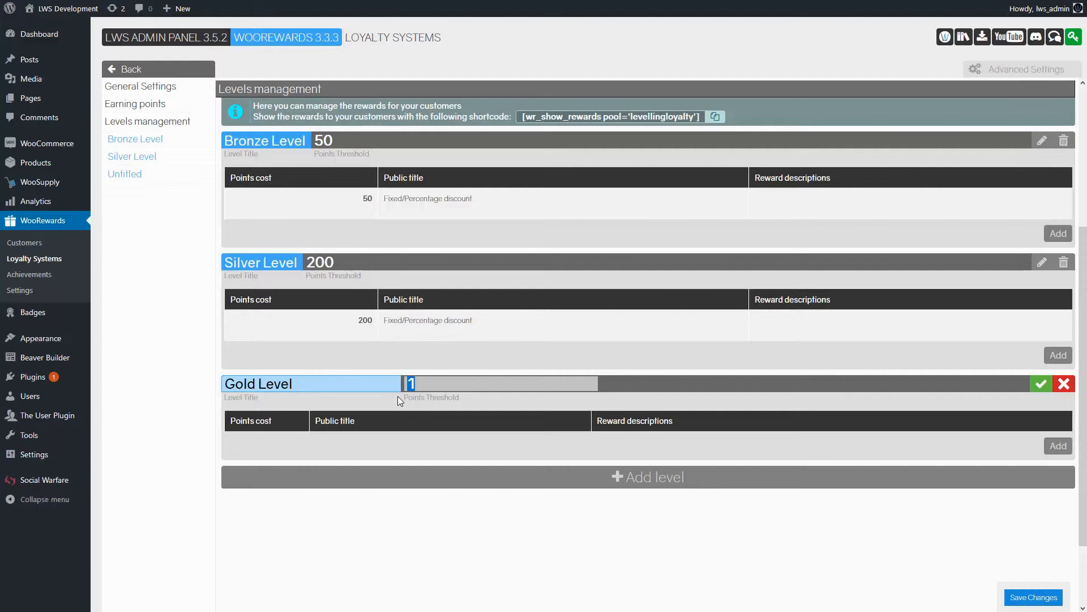
text(500)
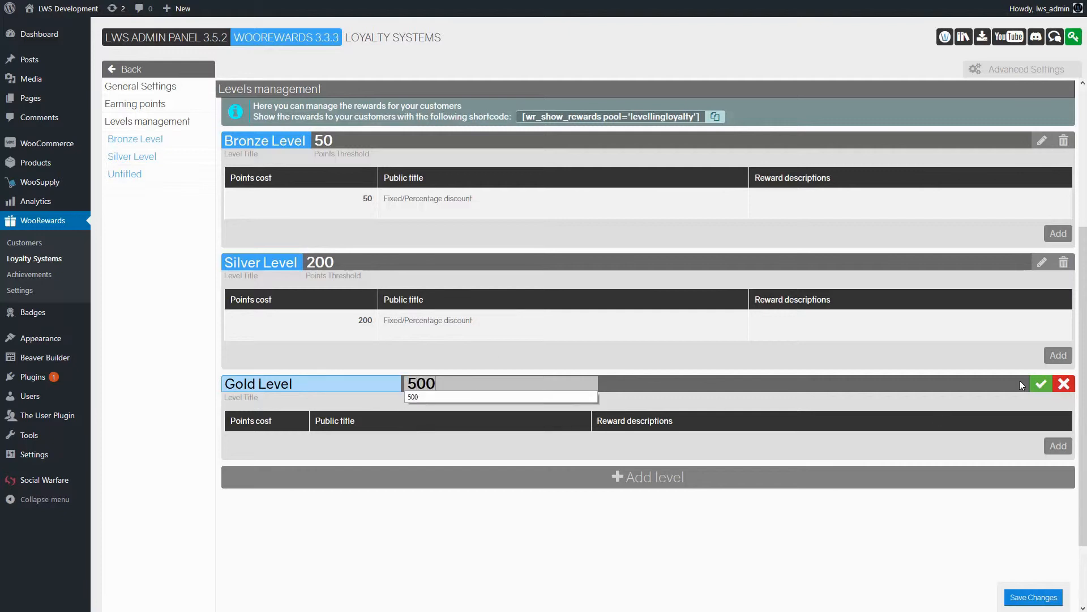
click(1041, 383)
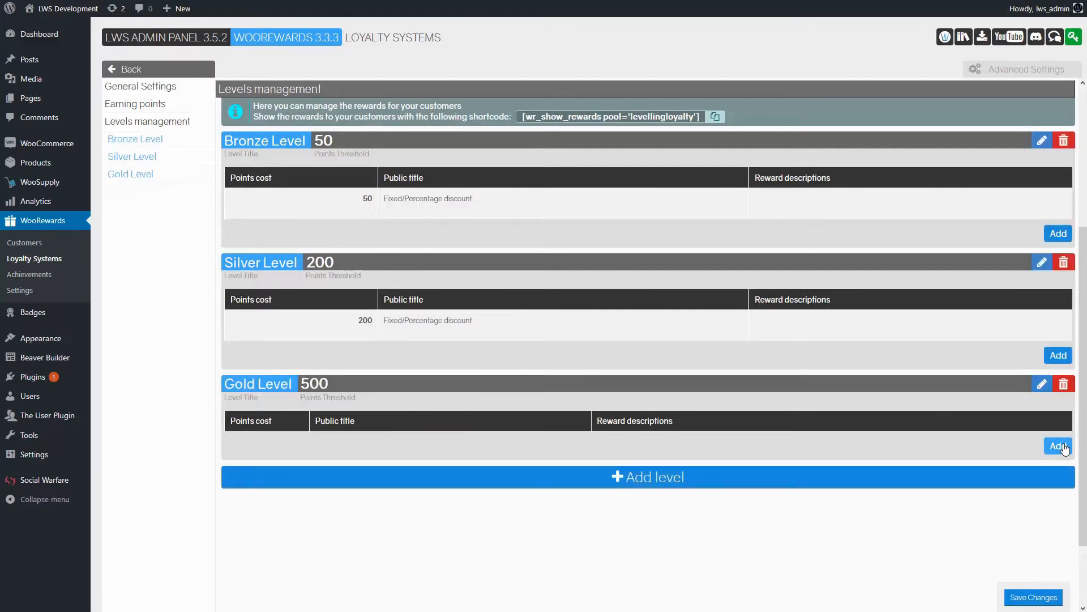
click(1059, 446)
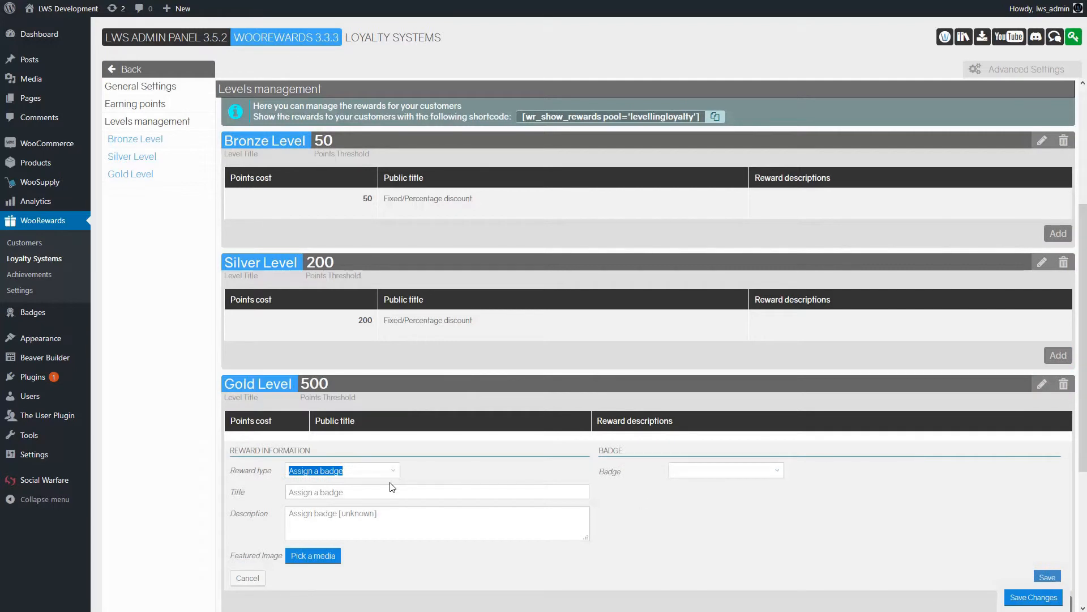
Step: Save a permanent 5% percentage discount reward for Gold Level
click(340, 470)
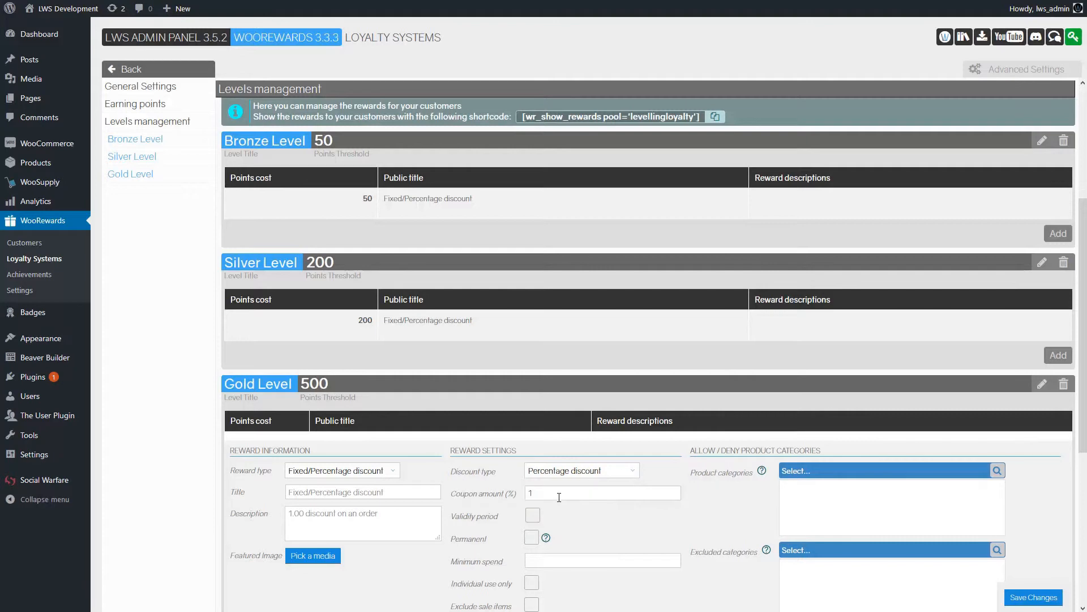
text(5)
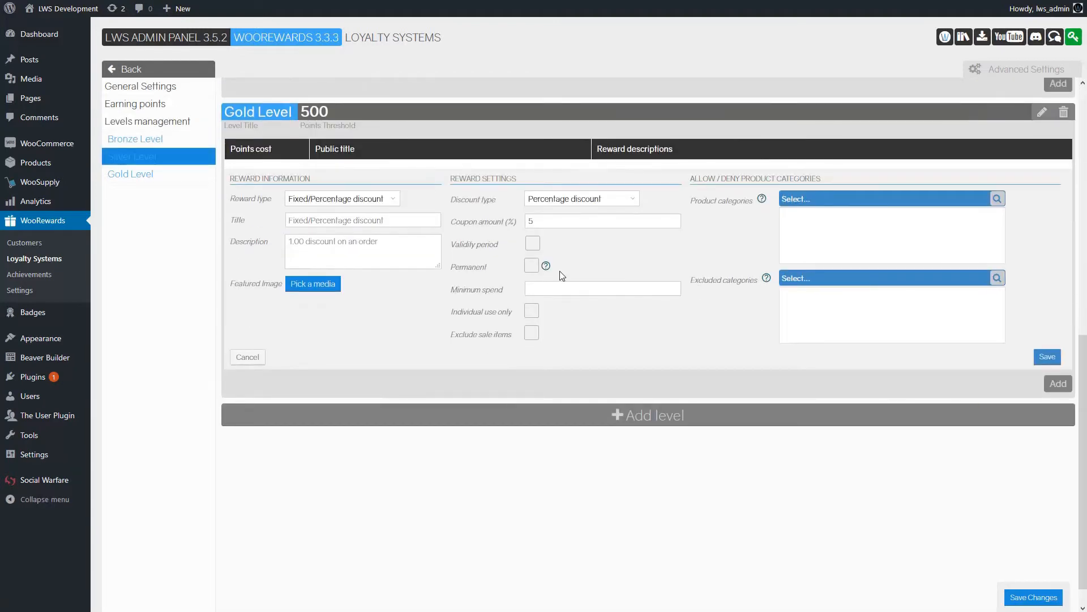
click(531, 266)
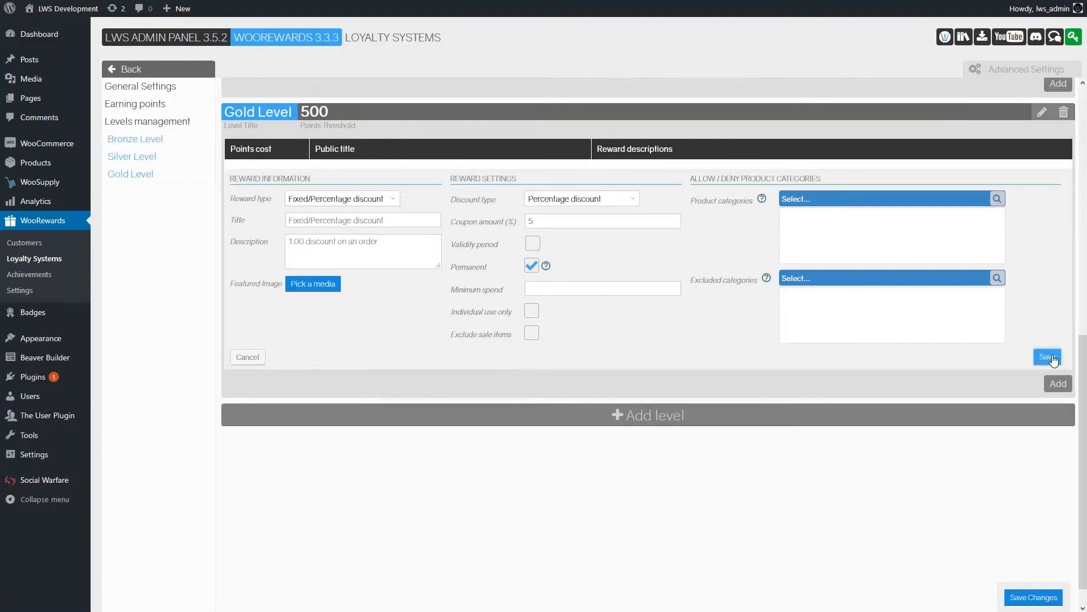
click(1047, 356)
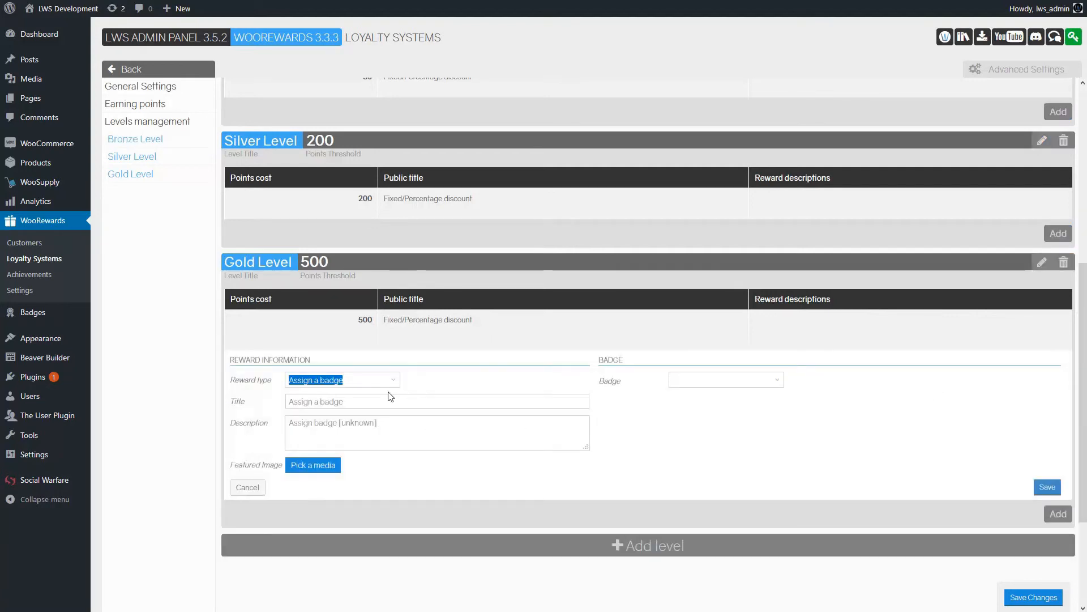
Step: Add a User title reward giving Gold customers the title 'VIP' after their name
click(342, 379)
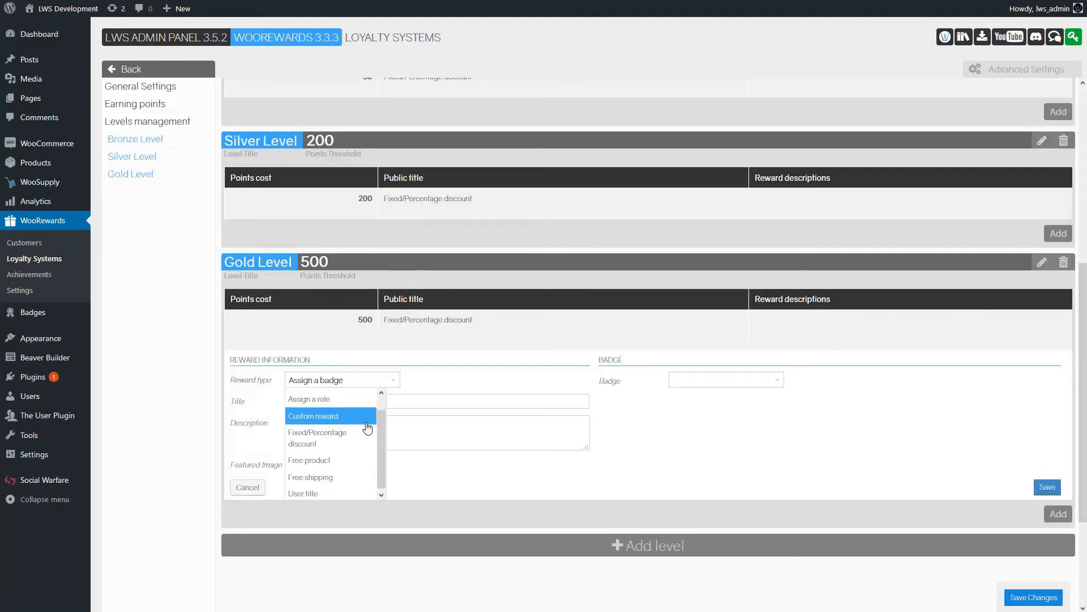
click(303, 493)
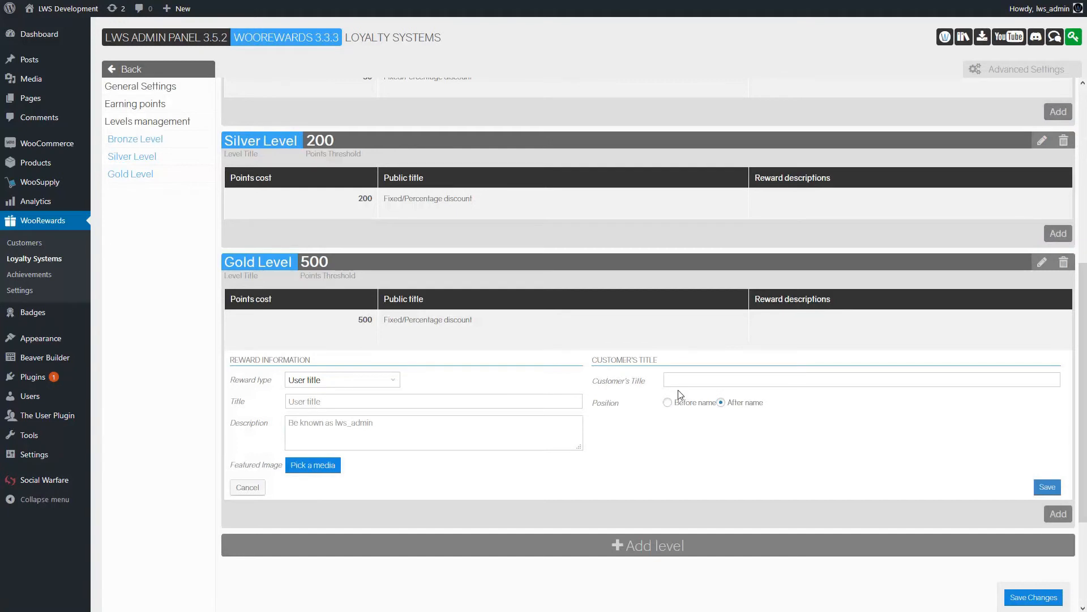
click(862, 379)
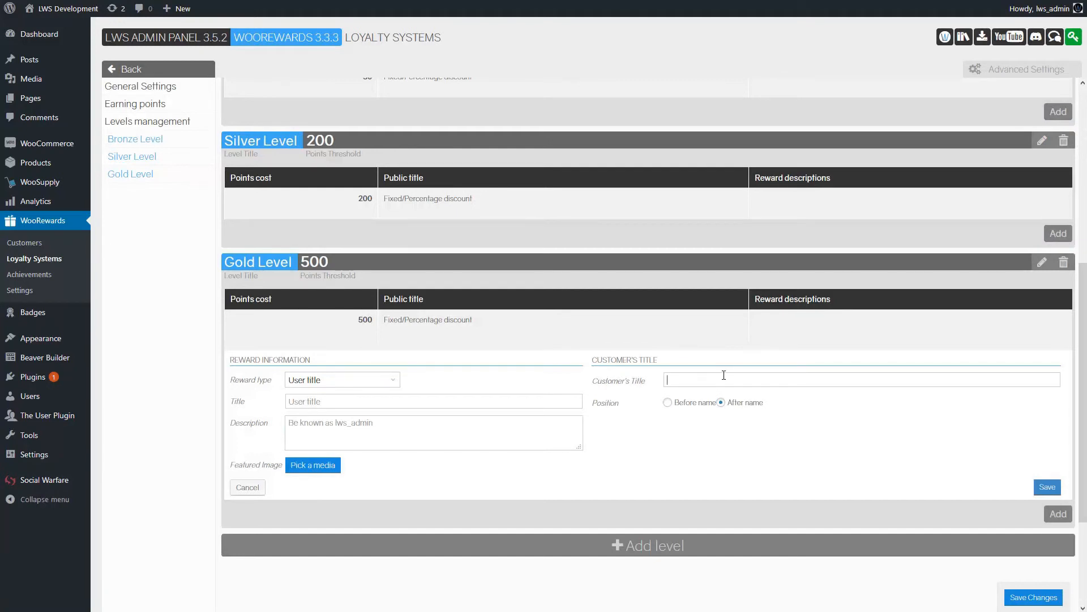
text(VIP)
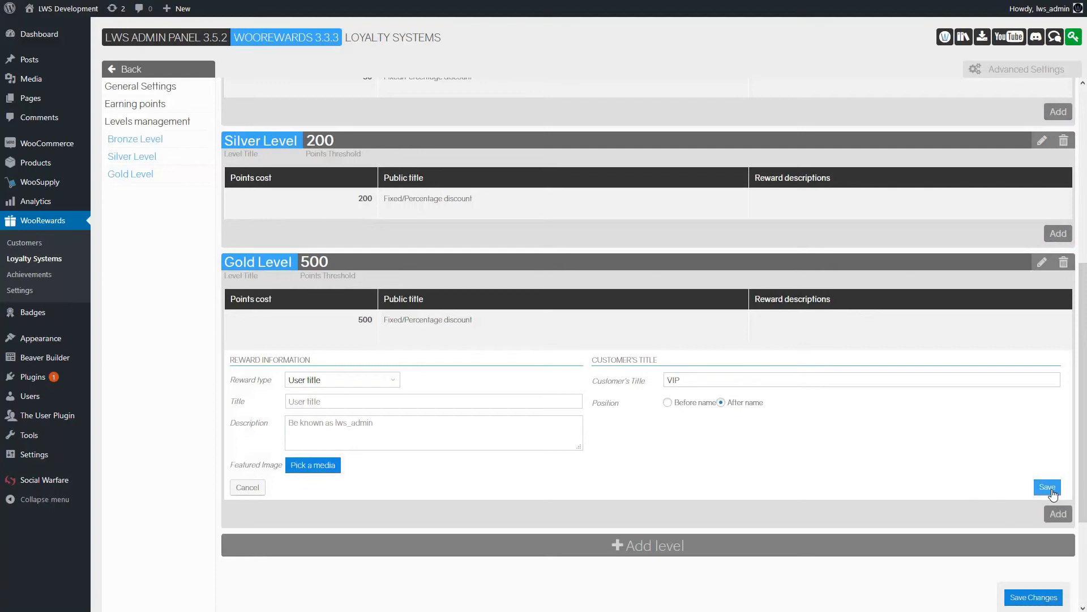
click(1046, 488)
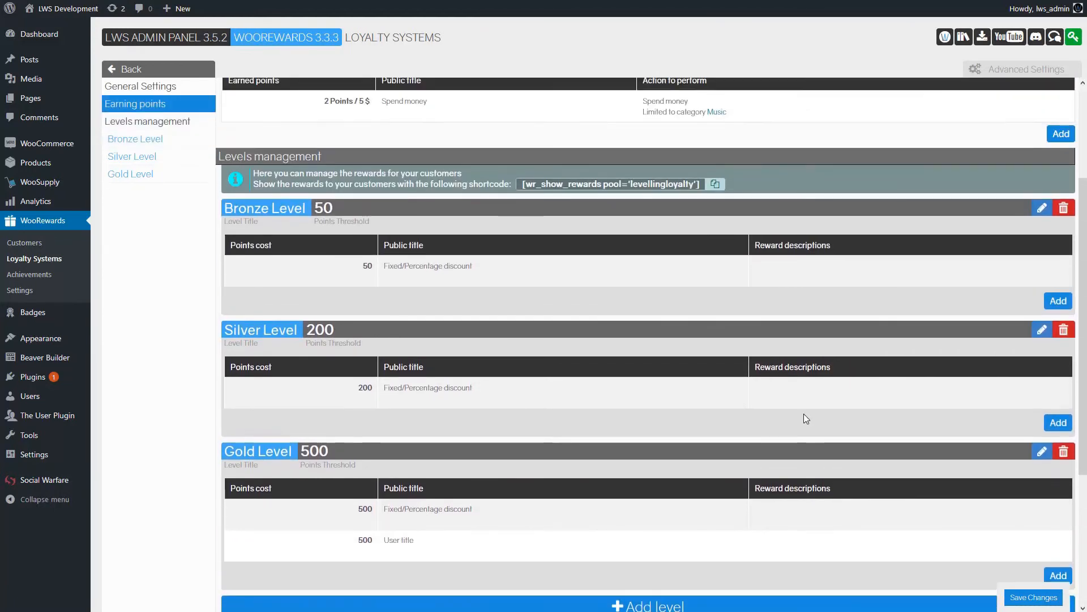
Step: Save the Levelling Loyalty system with its Bronze, Silver and Gold levels and rewards
click(140, 86)
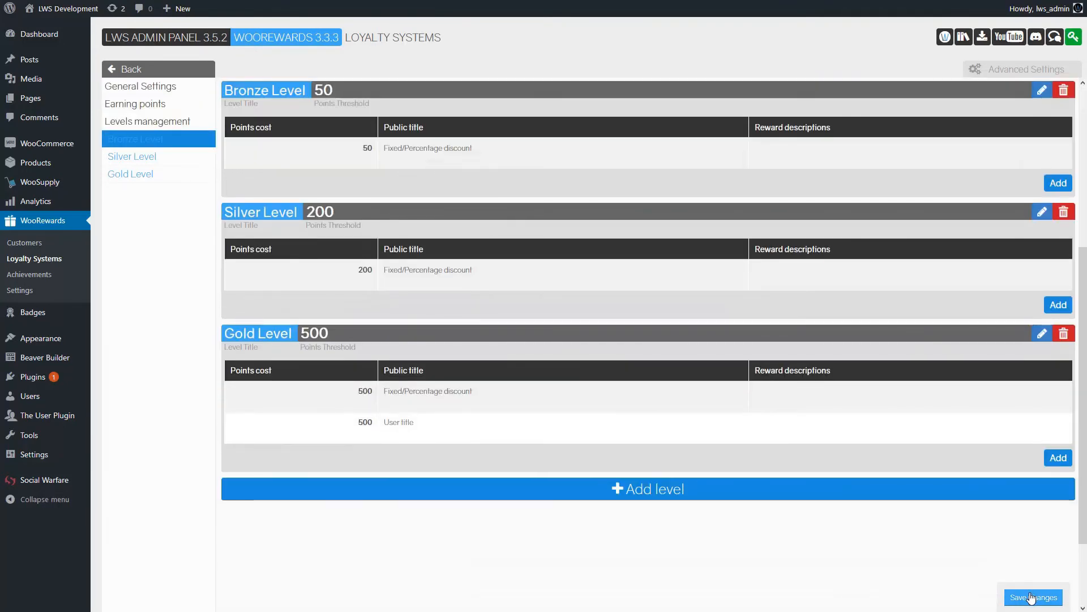
click(1032, 597)
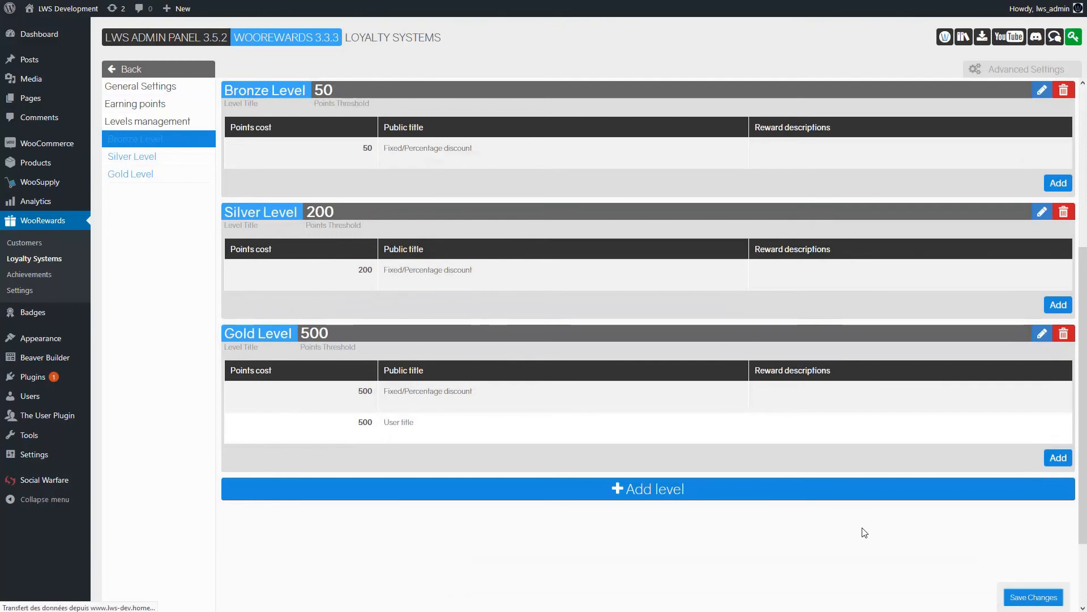